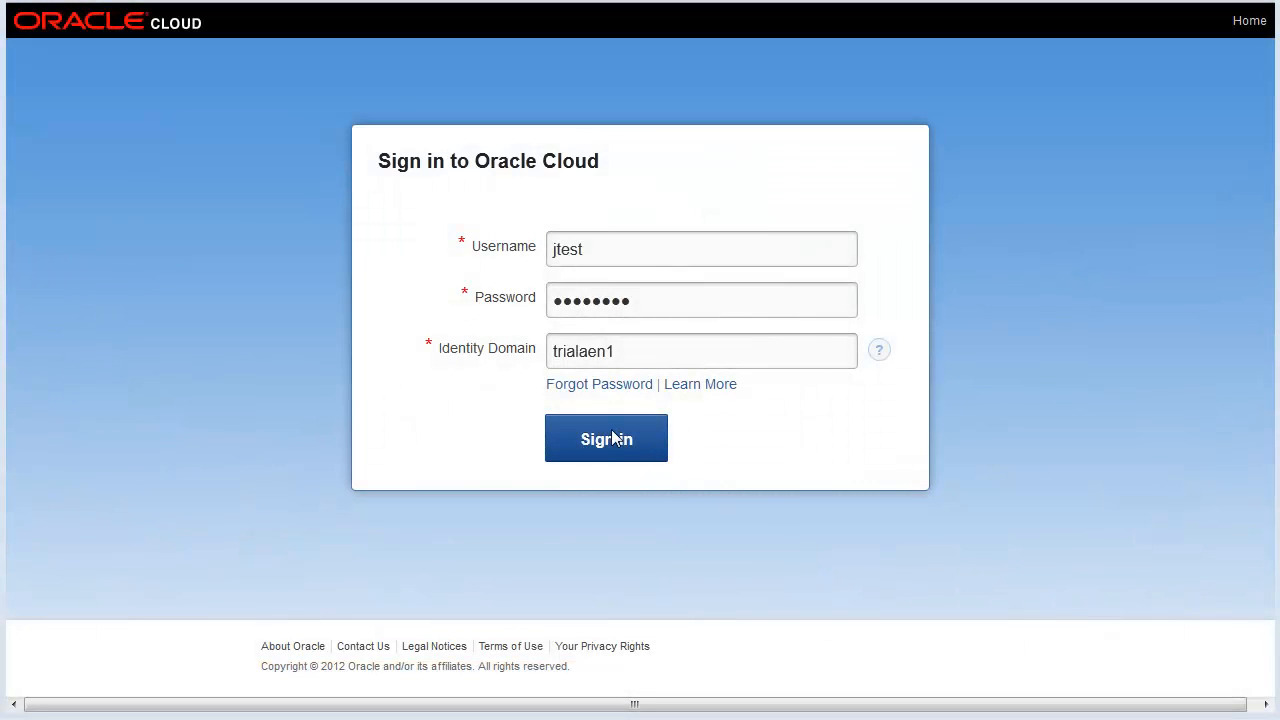
- Sign in to the trialaen1 identity domain to list its three services
left_click(606, 438)
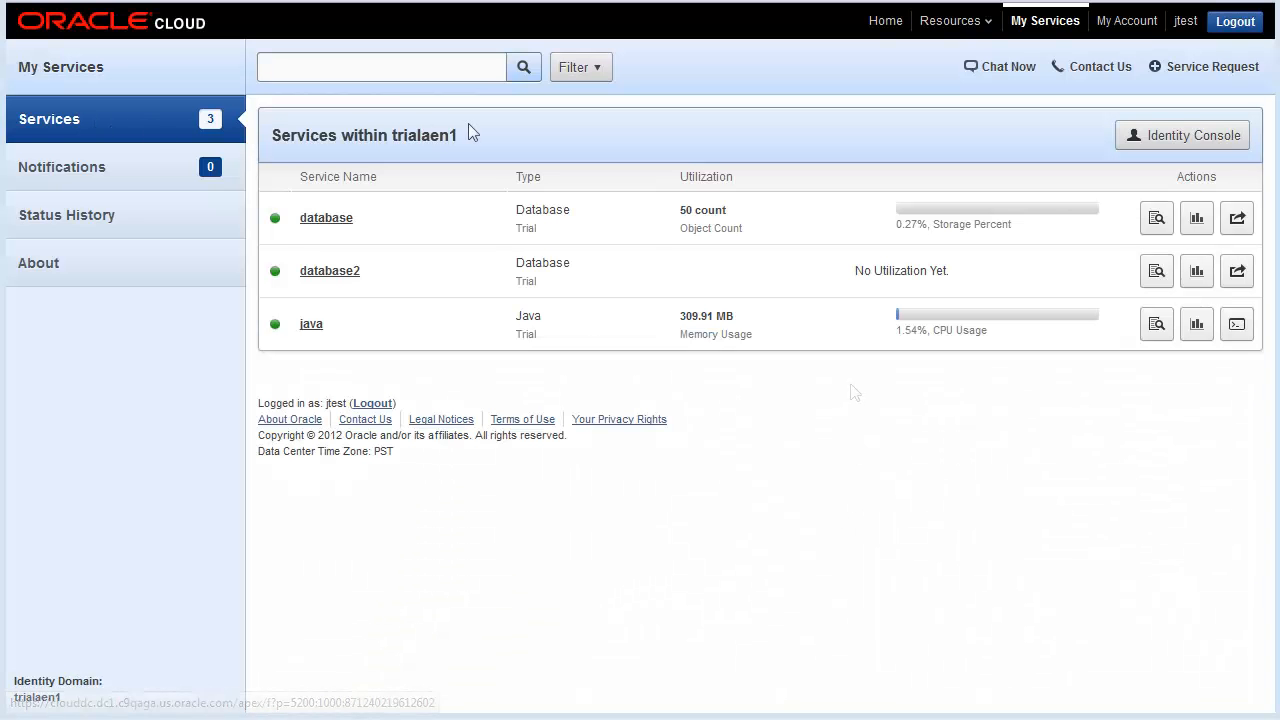
mouse_move(326, 216)
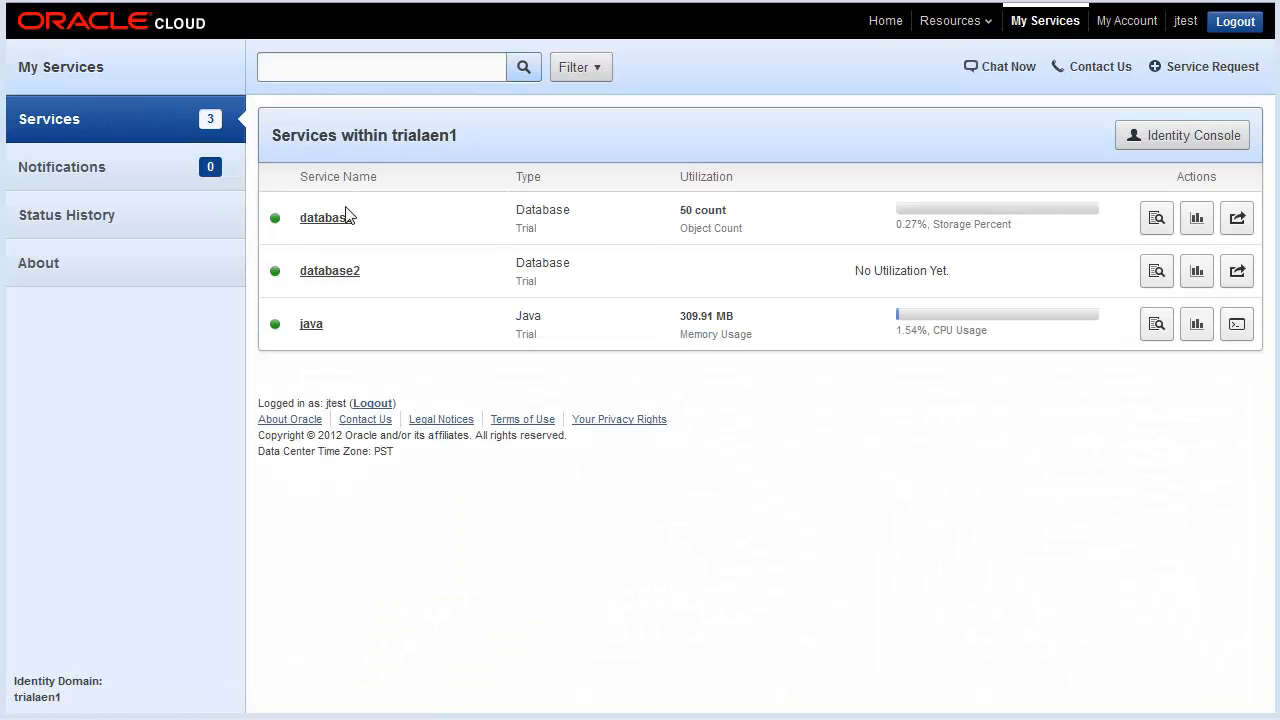
mouse_move(338, 228)
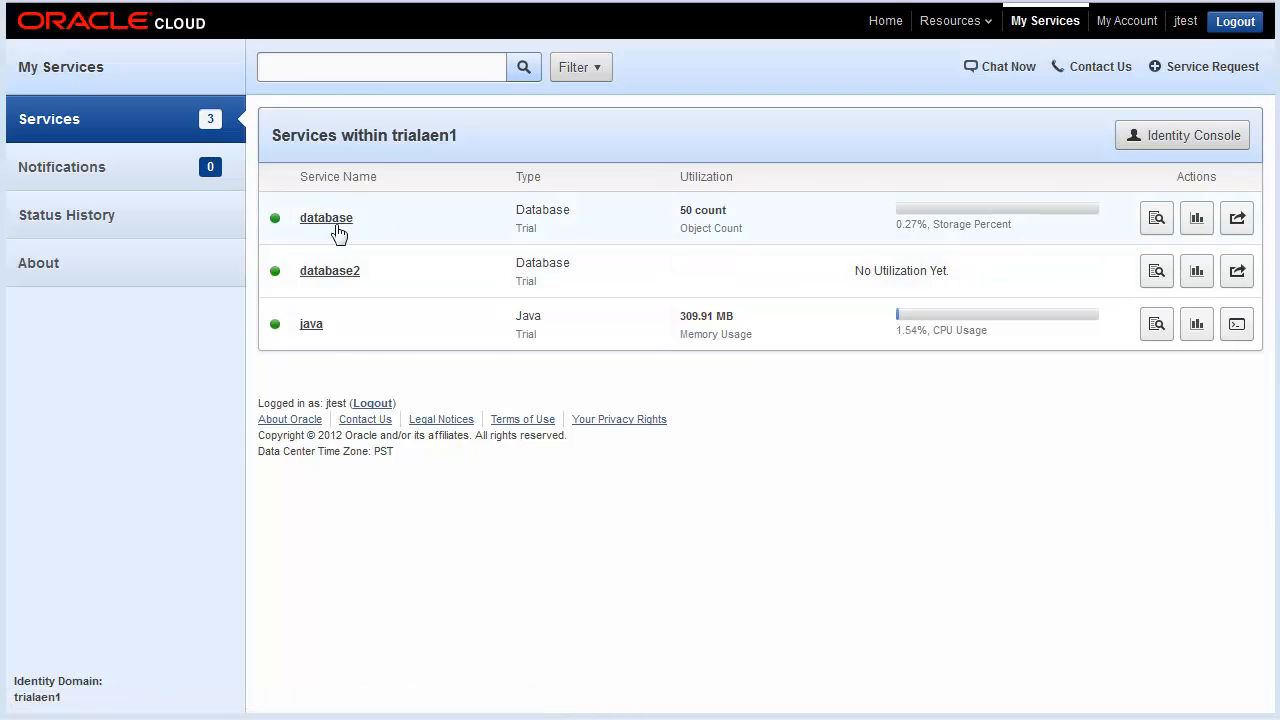
mouse_move(330, 278)
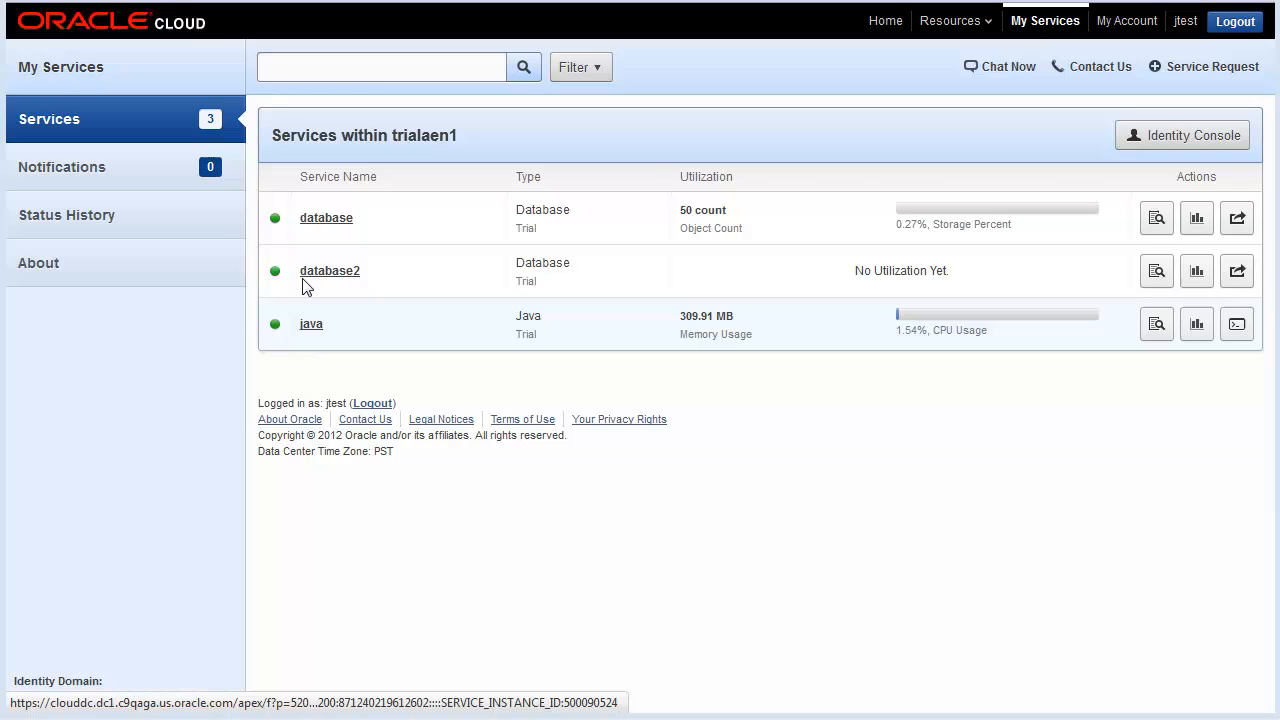
mouse_move(312, 324)
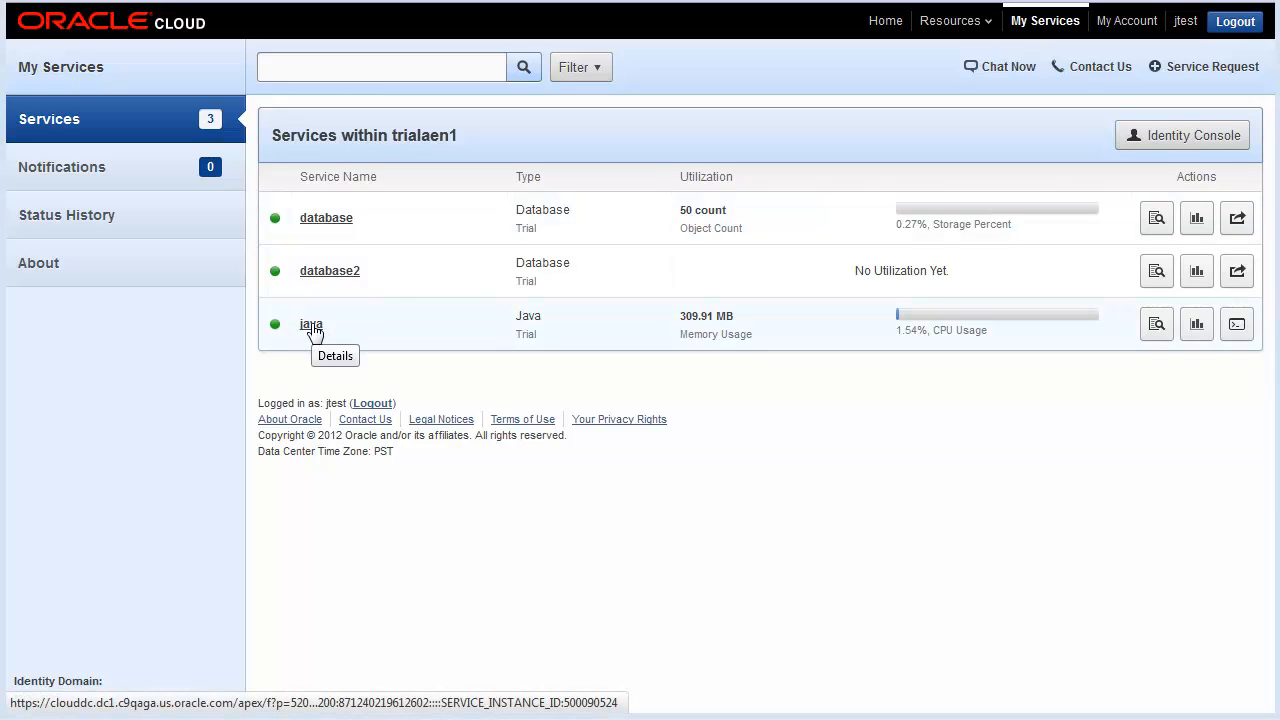
mouse_move(360, 290)
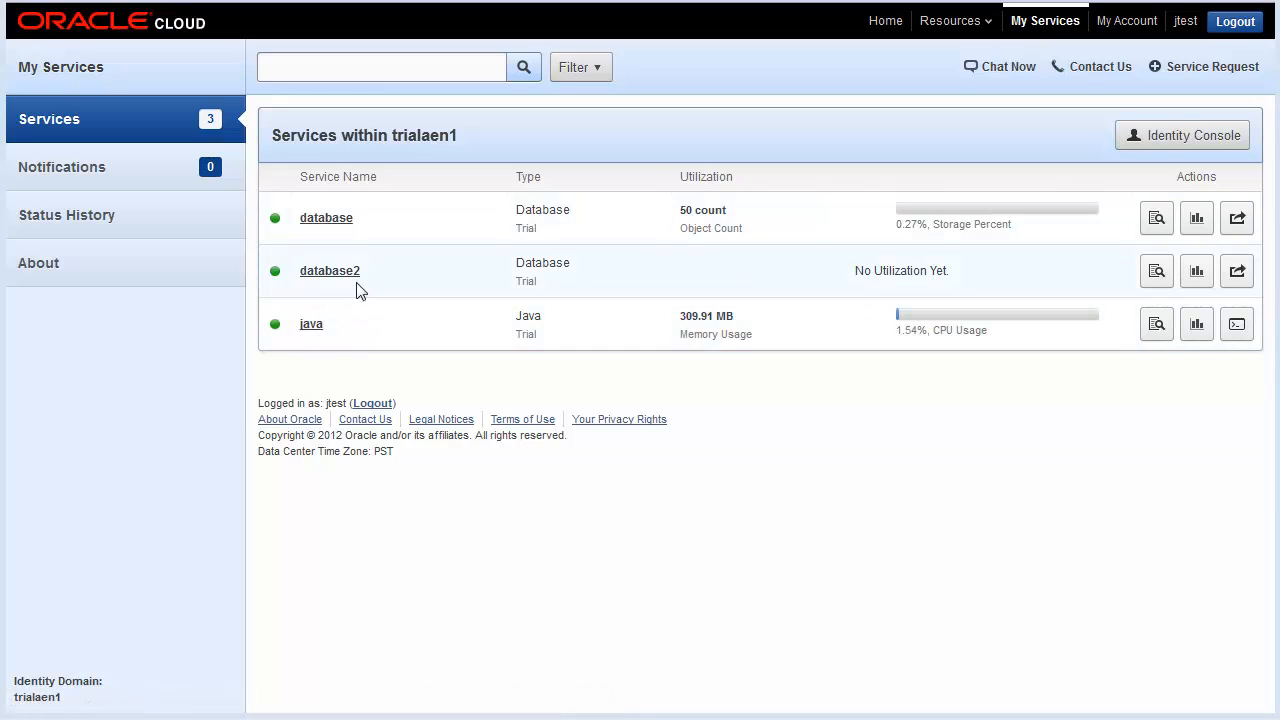
mouse_move(326, 216)
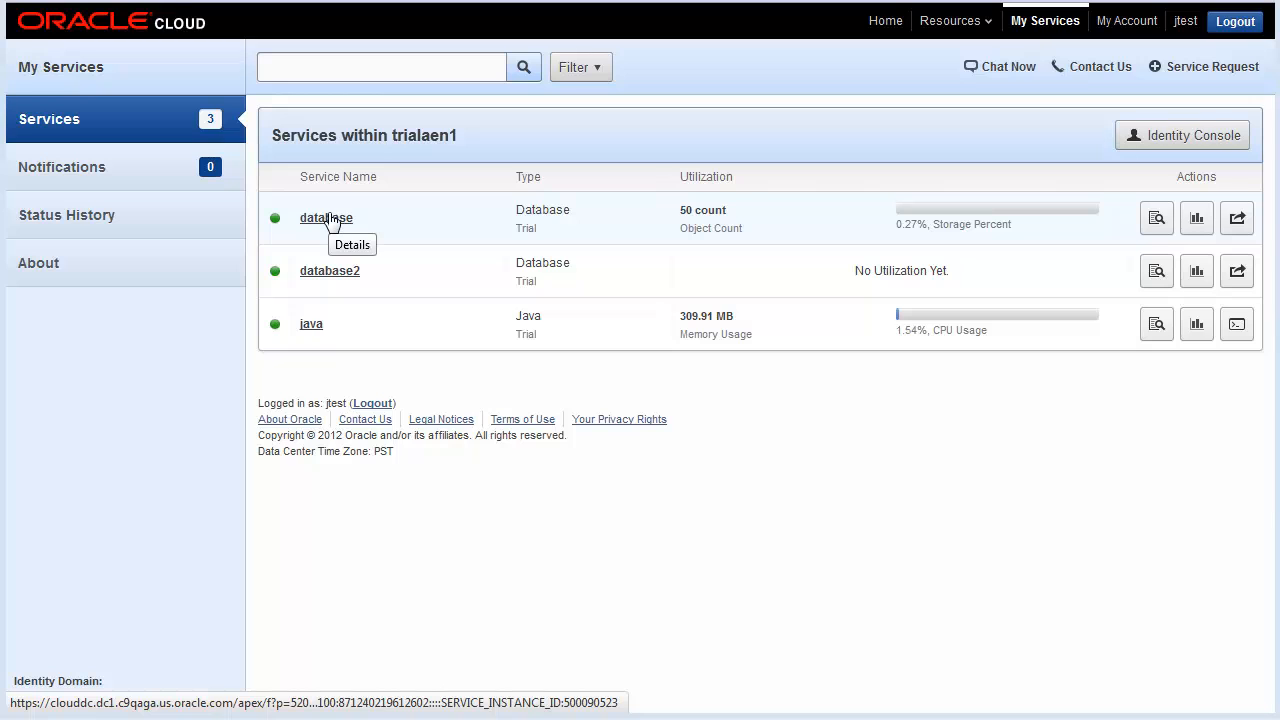
- View the database service's SFTP details: service user trial011, domain user trial062
left_click(324, 218)
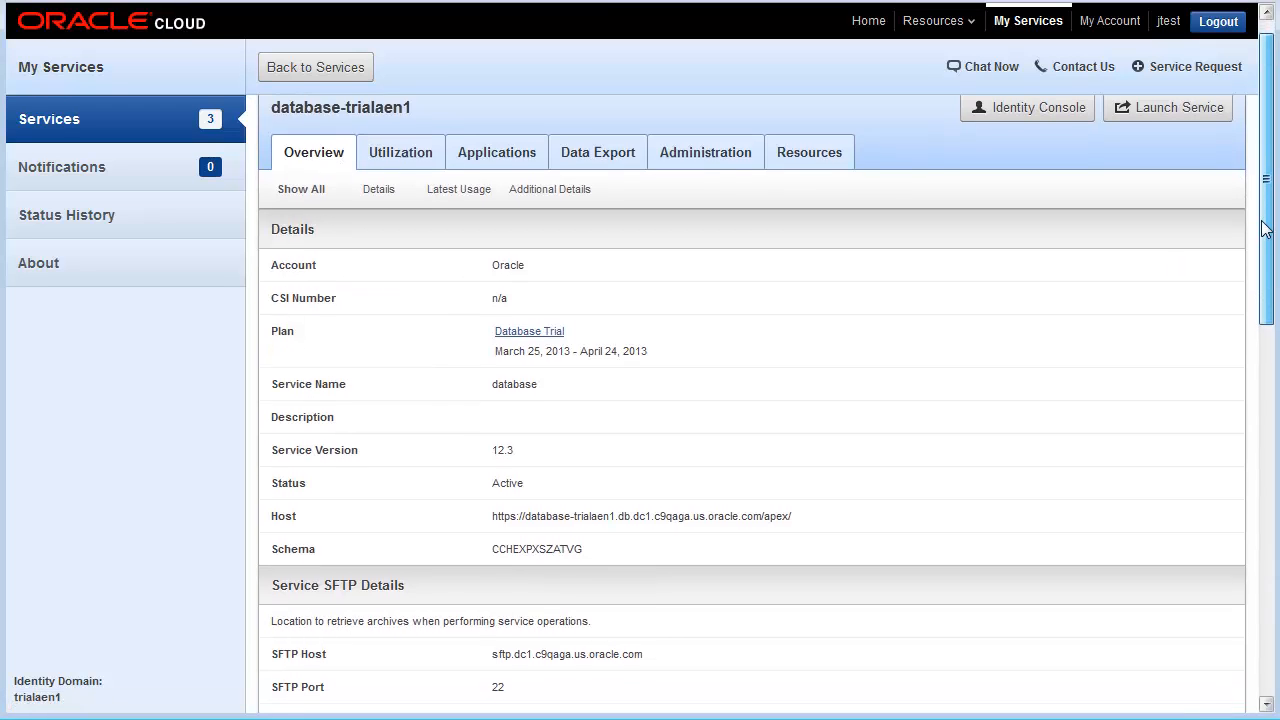
scroll("down", 3)
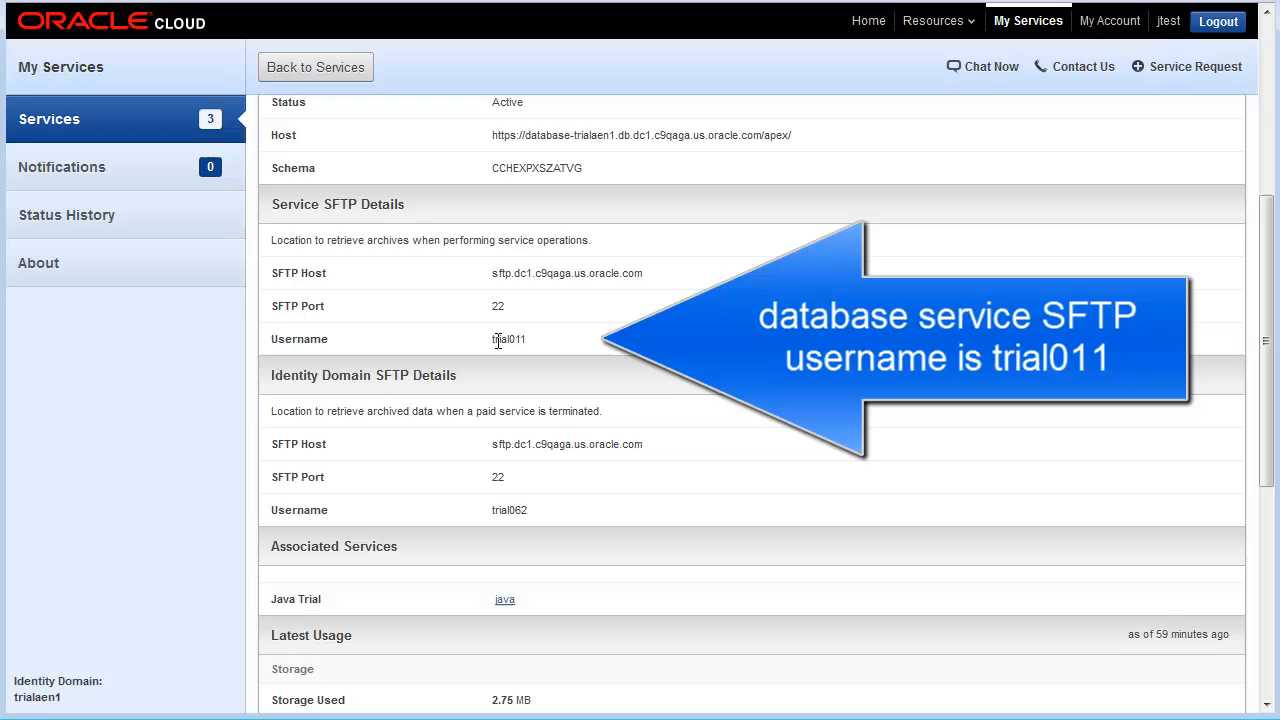
mouse_move(536, 344)
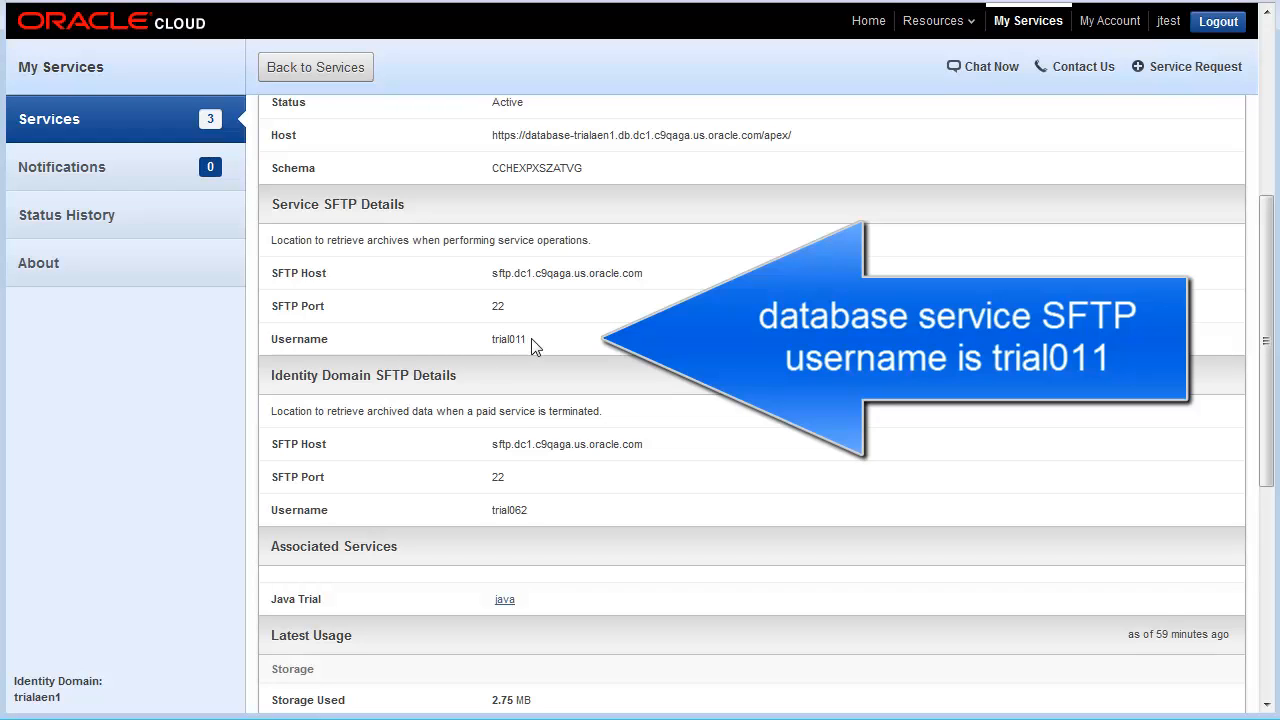
mouse_move(616, 380)
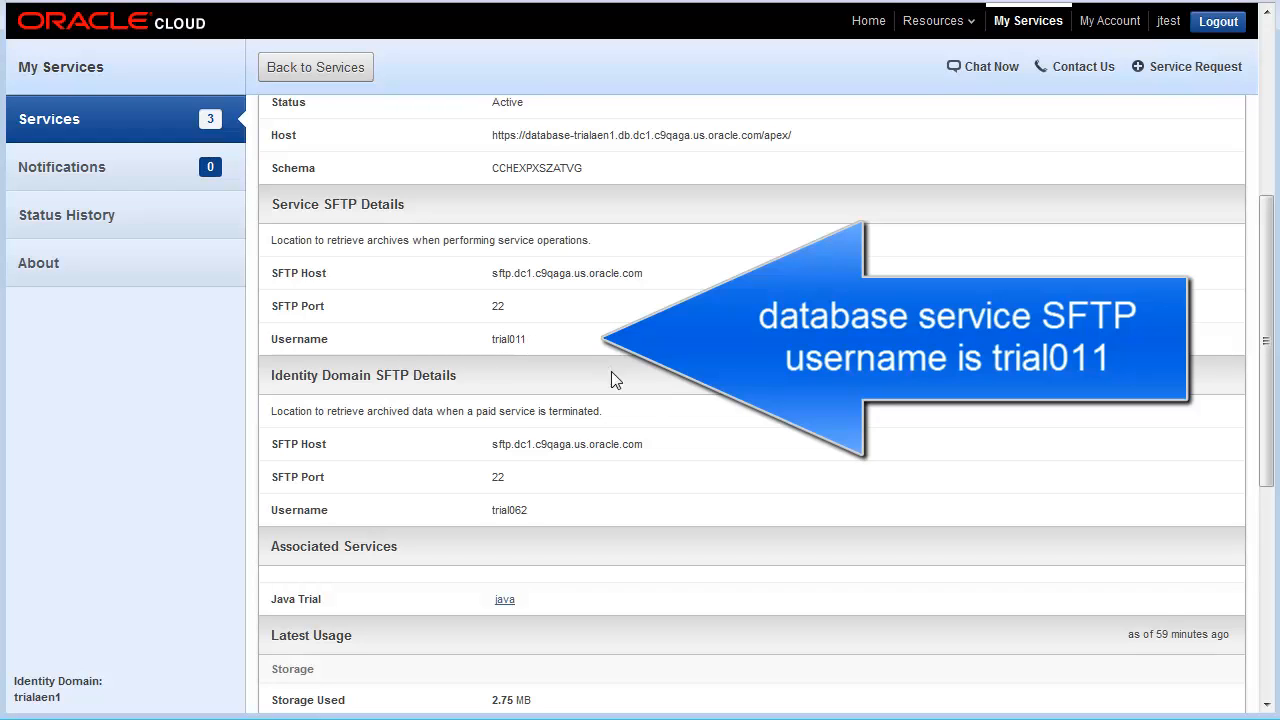
mouse_move(564, 504)
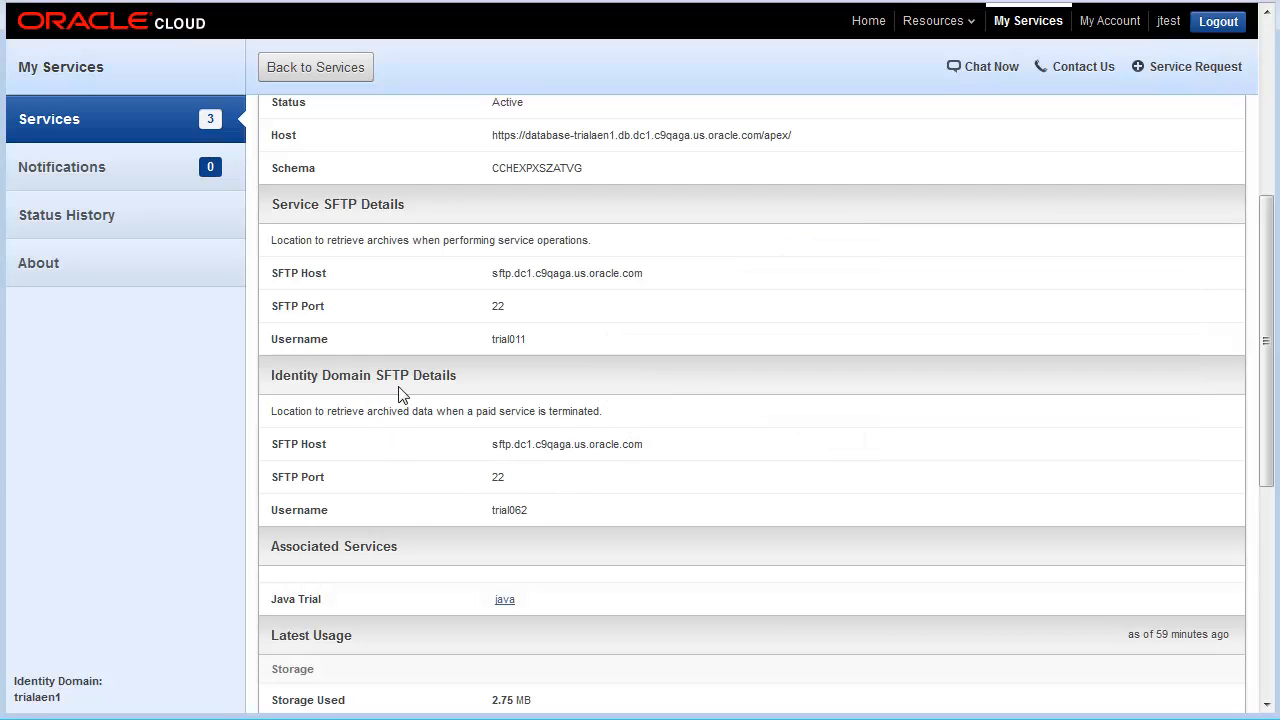
mouse_move(500, 528)
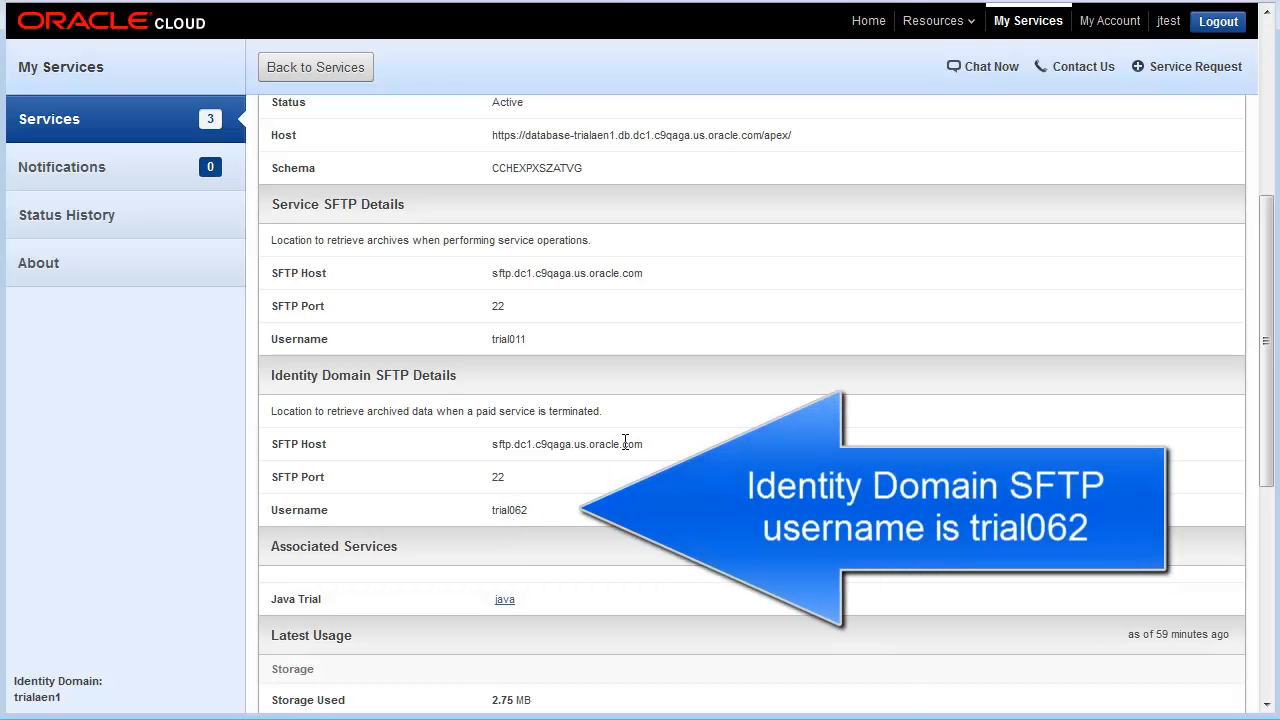
mouse_move(616, 388)
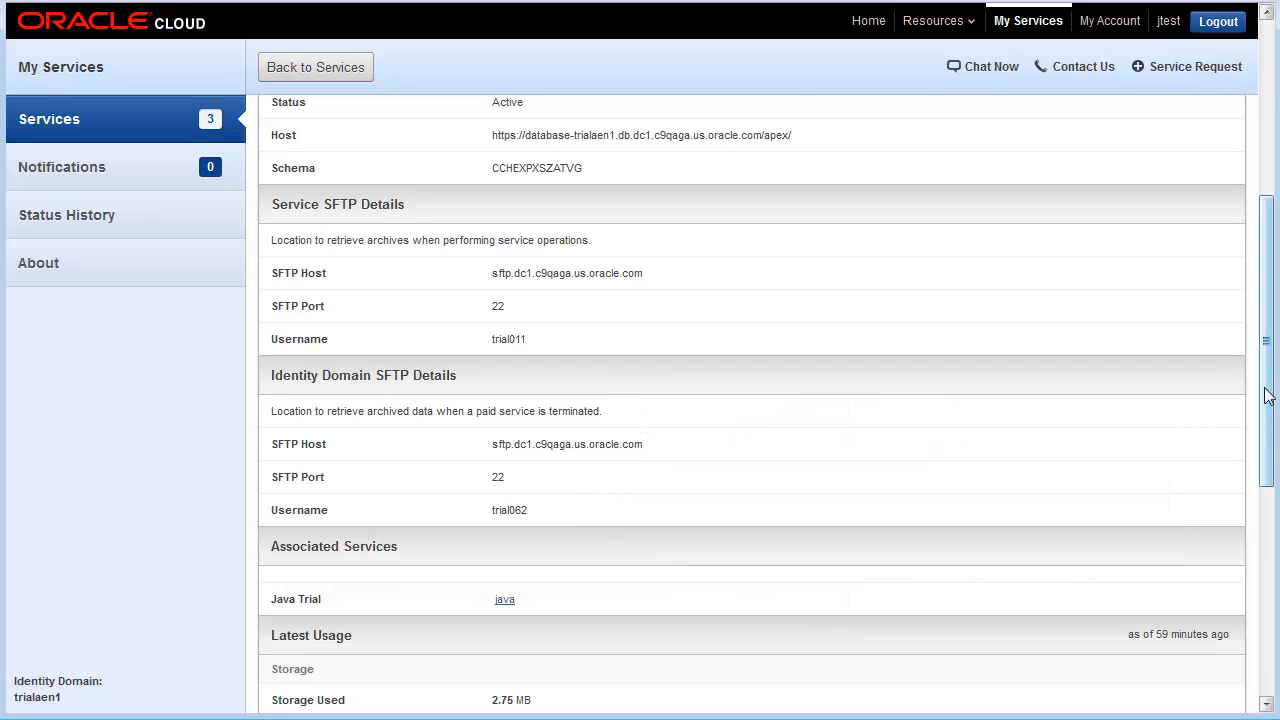
mouse_move(548, 338)
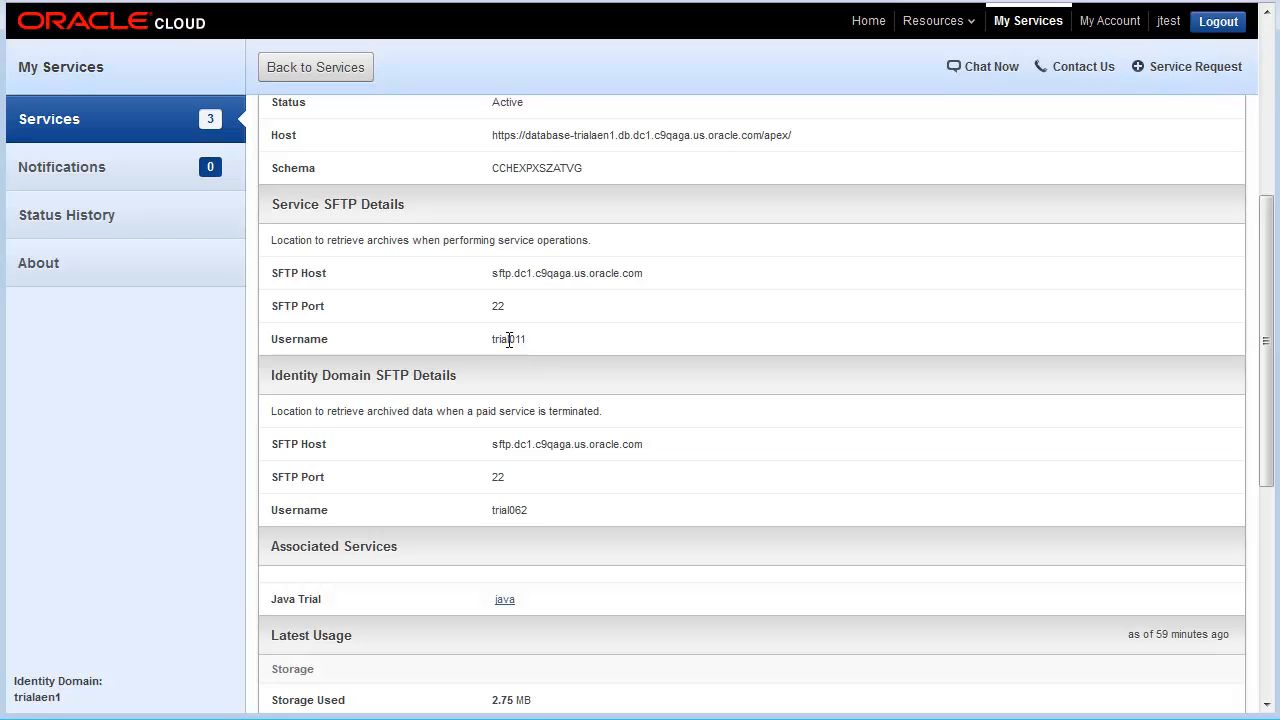
mouse_move(1268, 420)
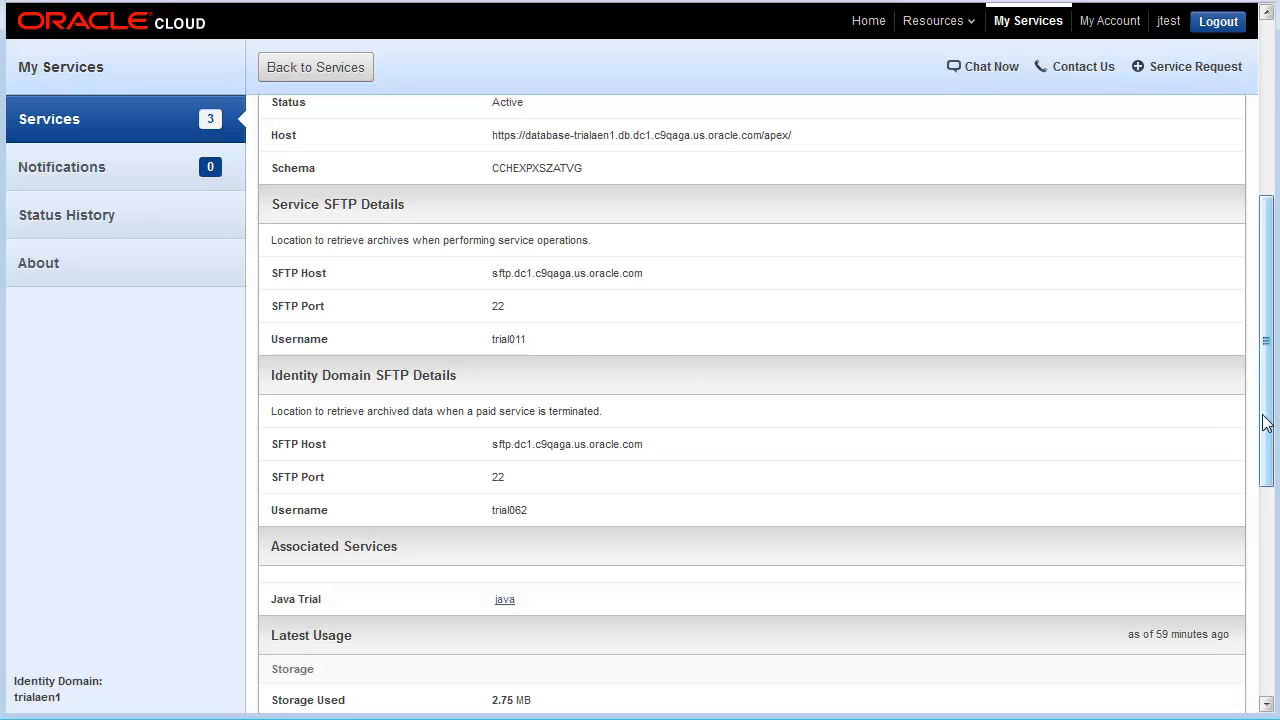
scroll("up", 3)
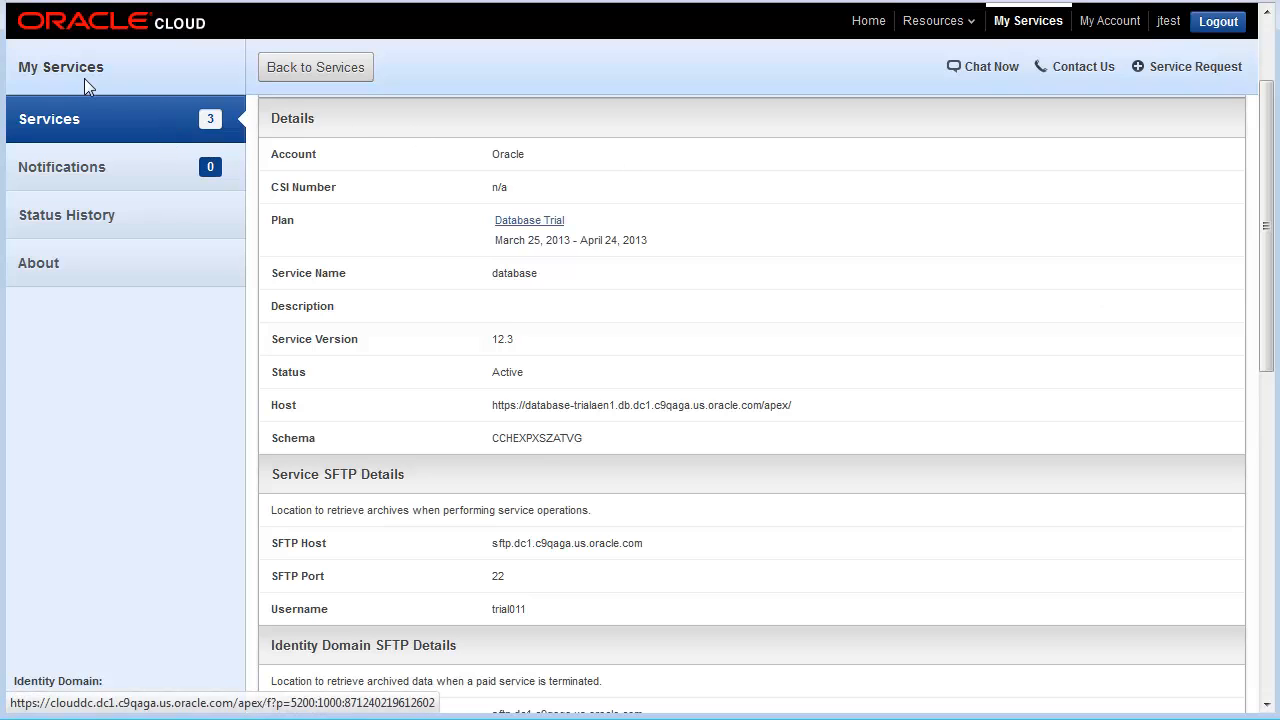
- View the database2 service's SFTP details showing service username trial001
left_click(316, 68)
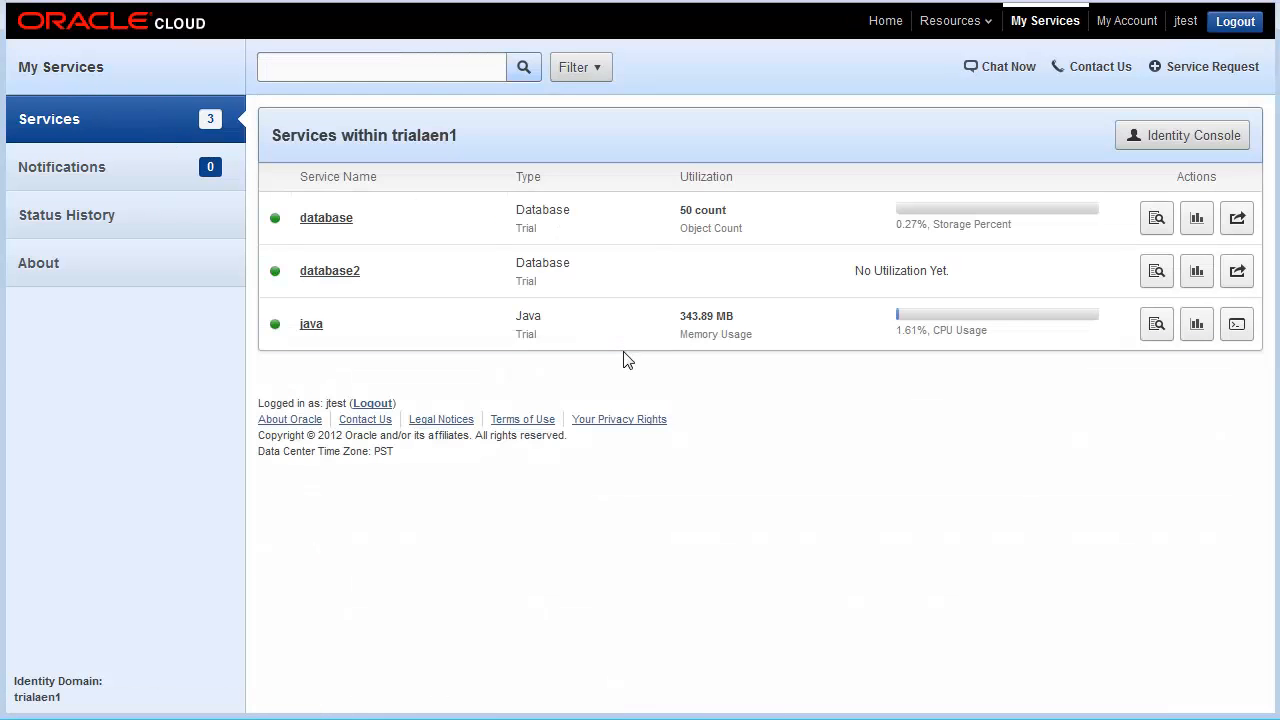
left_click(328, 270)
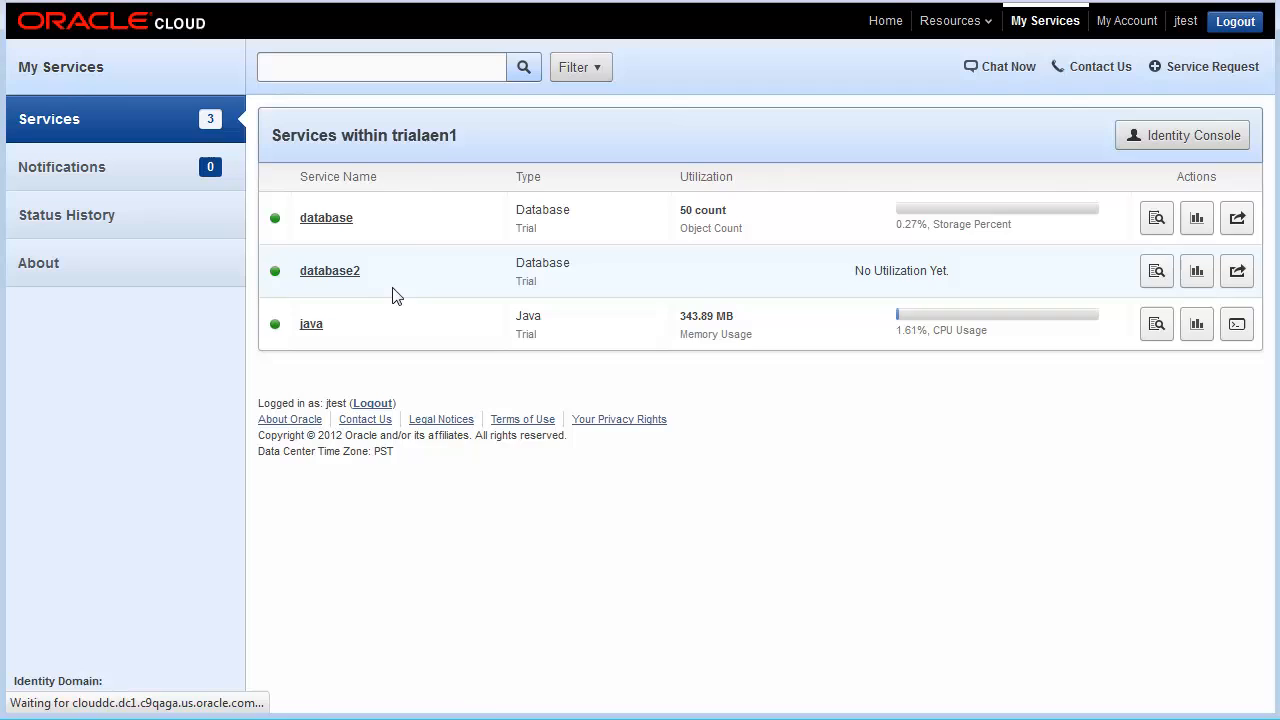
left_click(328, 270)
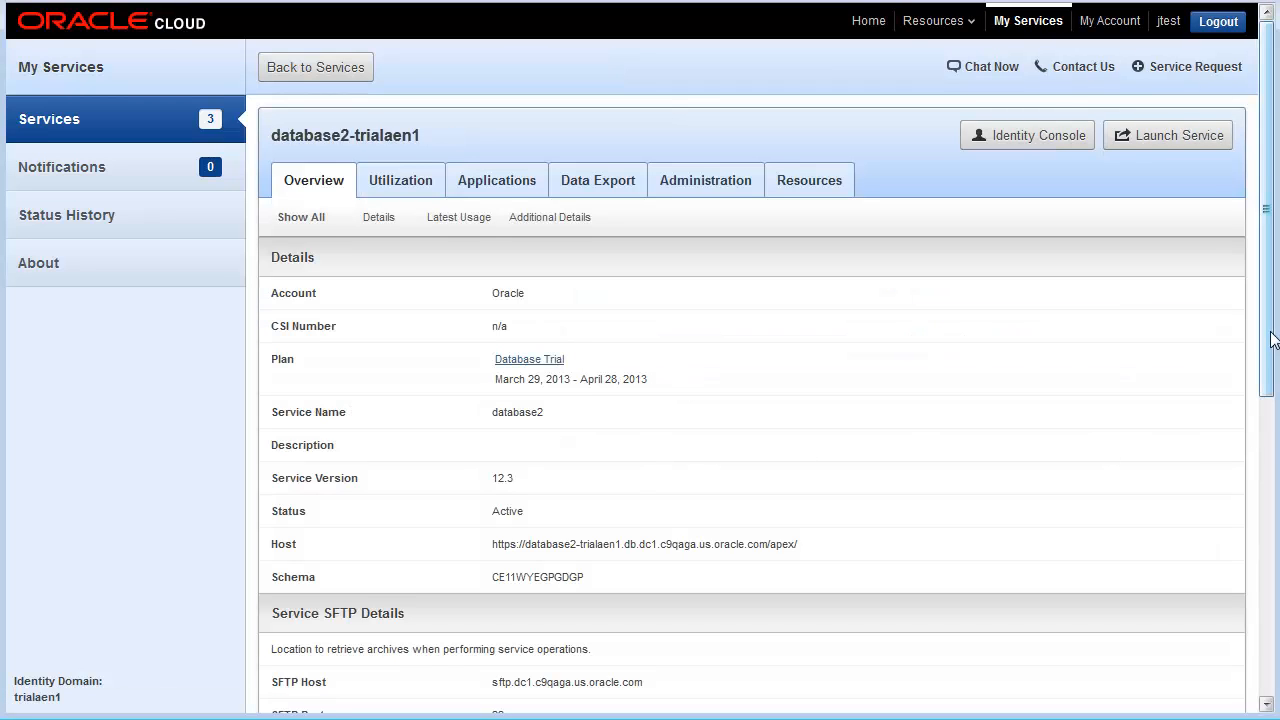
scroll("down", 3)
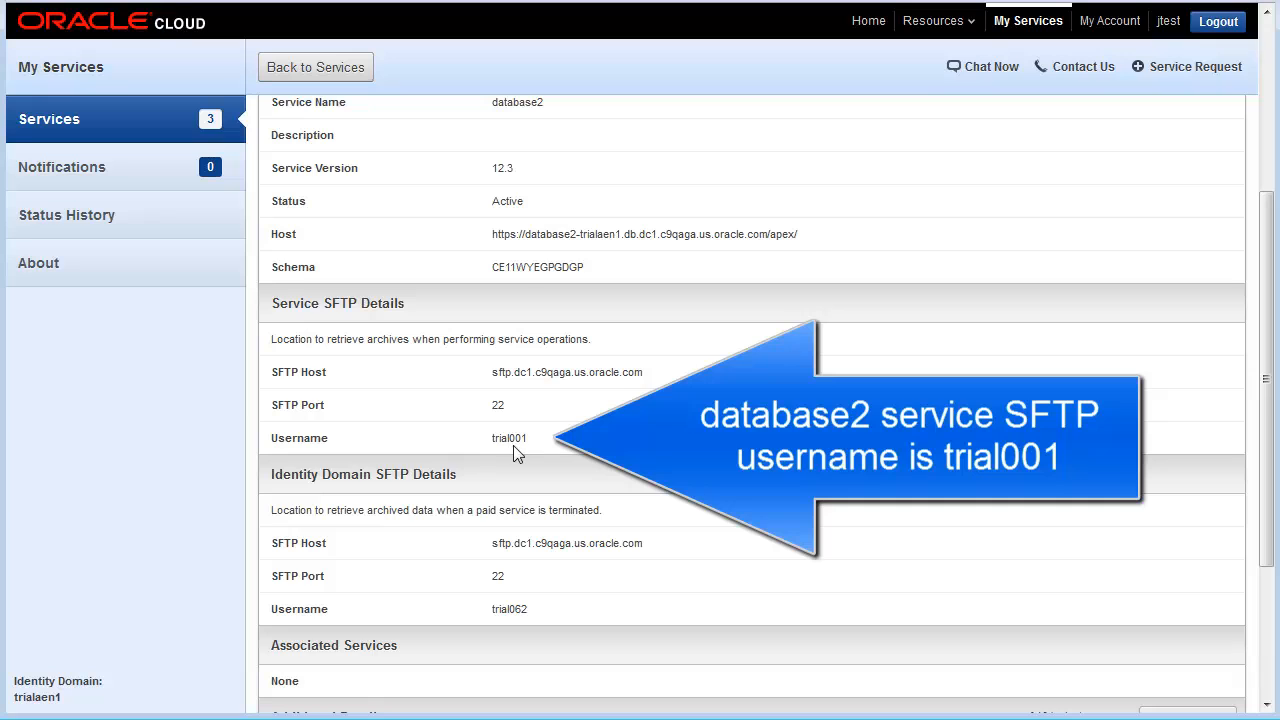
mouse_move(504, 616)
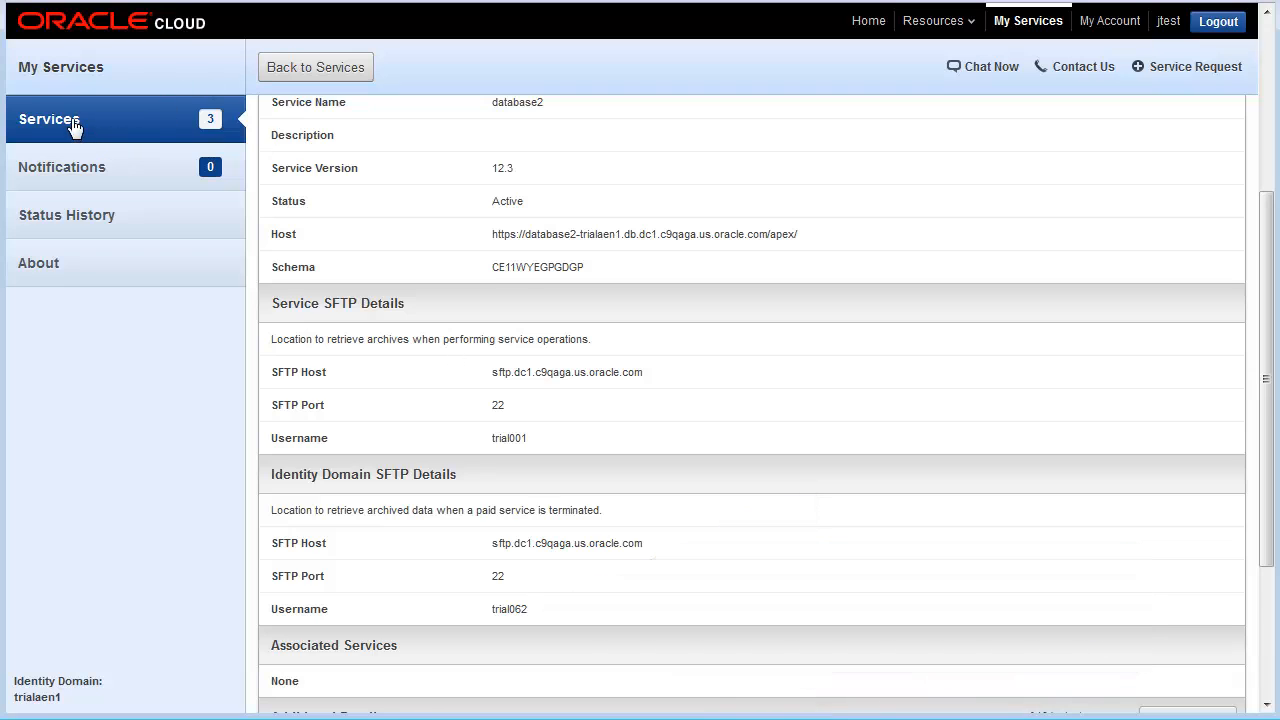
- View the java service's SFTP username trial336, then return to the services list
left_click(316, 68)
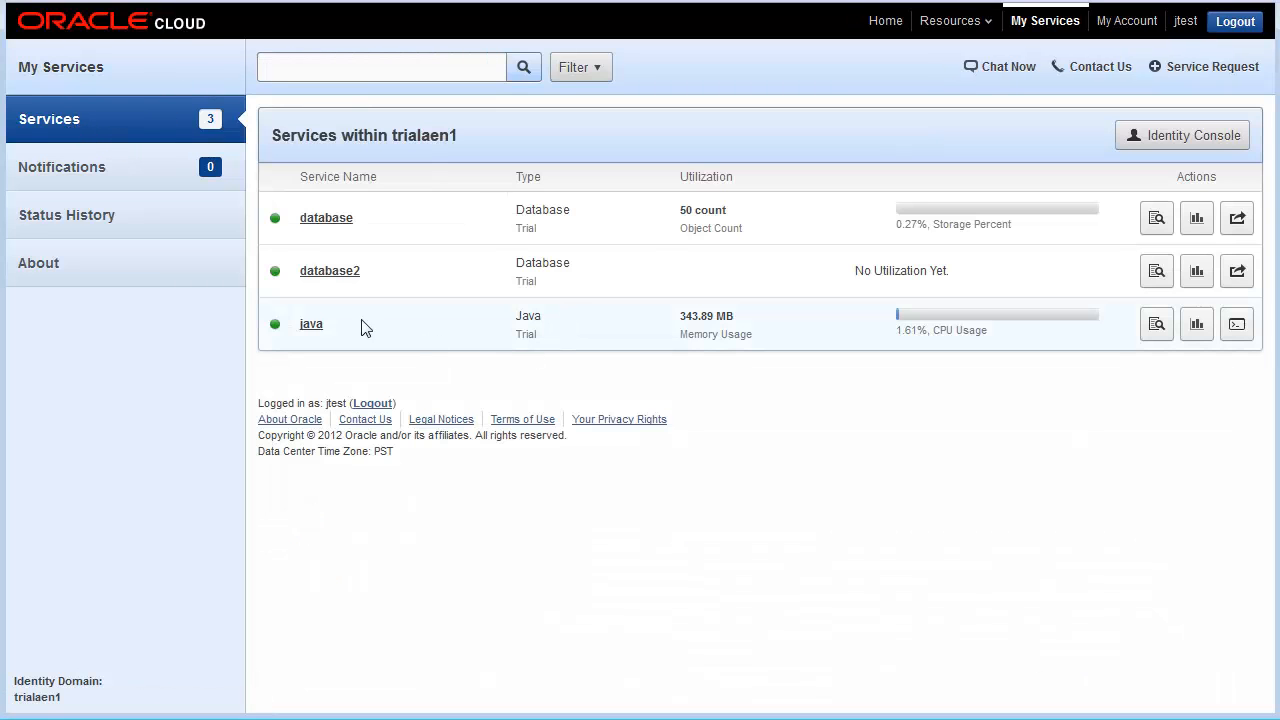
mouse_move(312, 324)
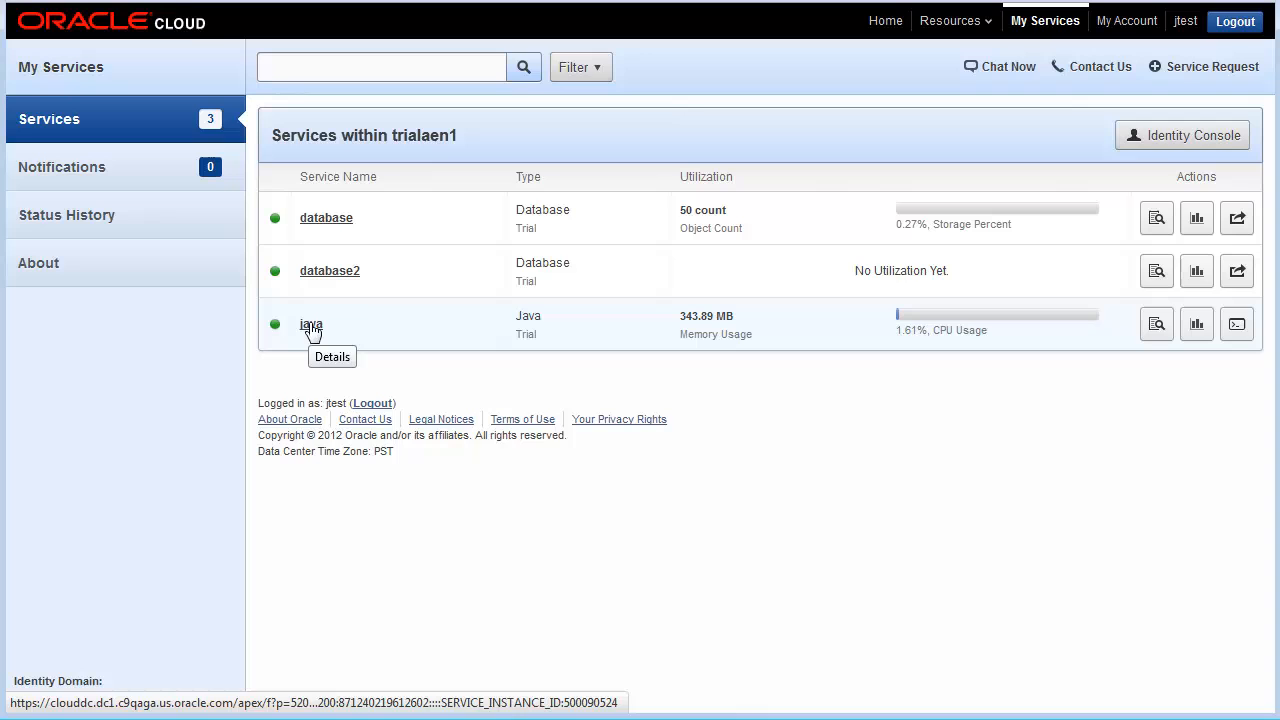
left_click(312, 324)
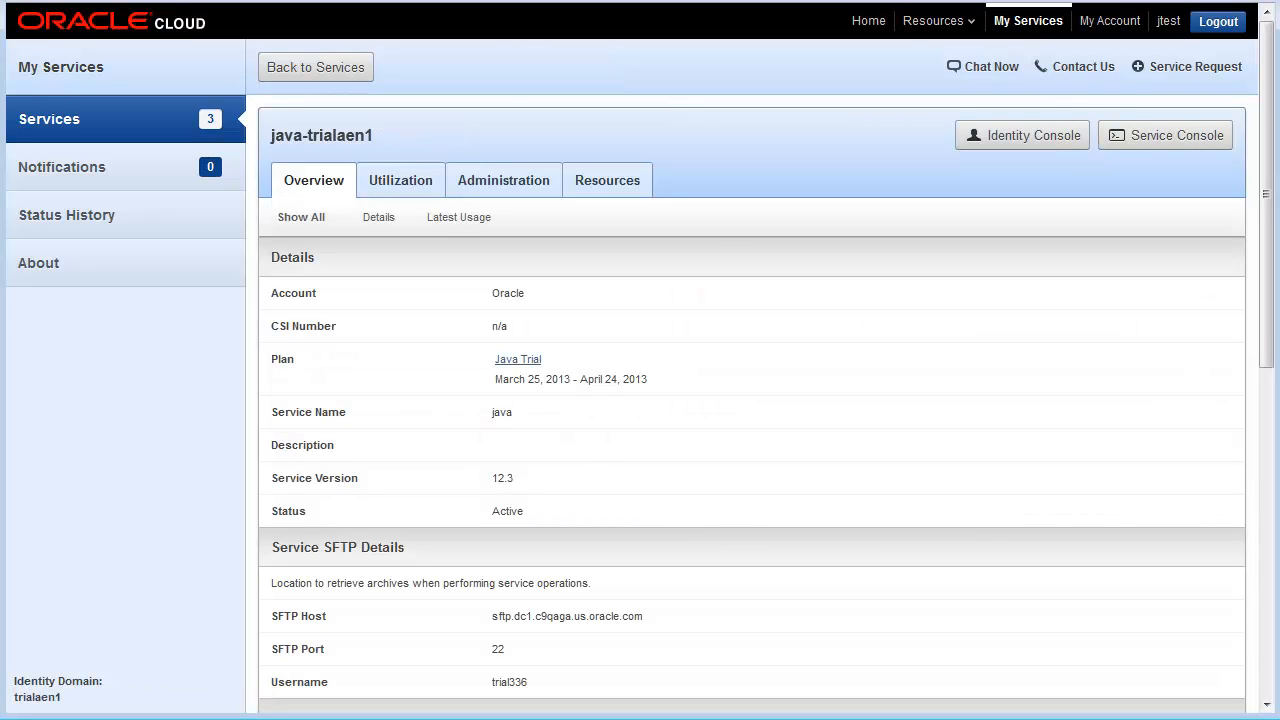
scroll("down", 3)
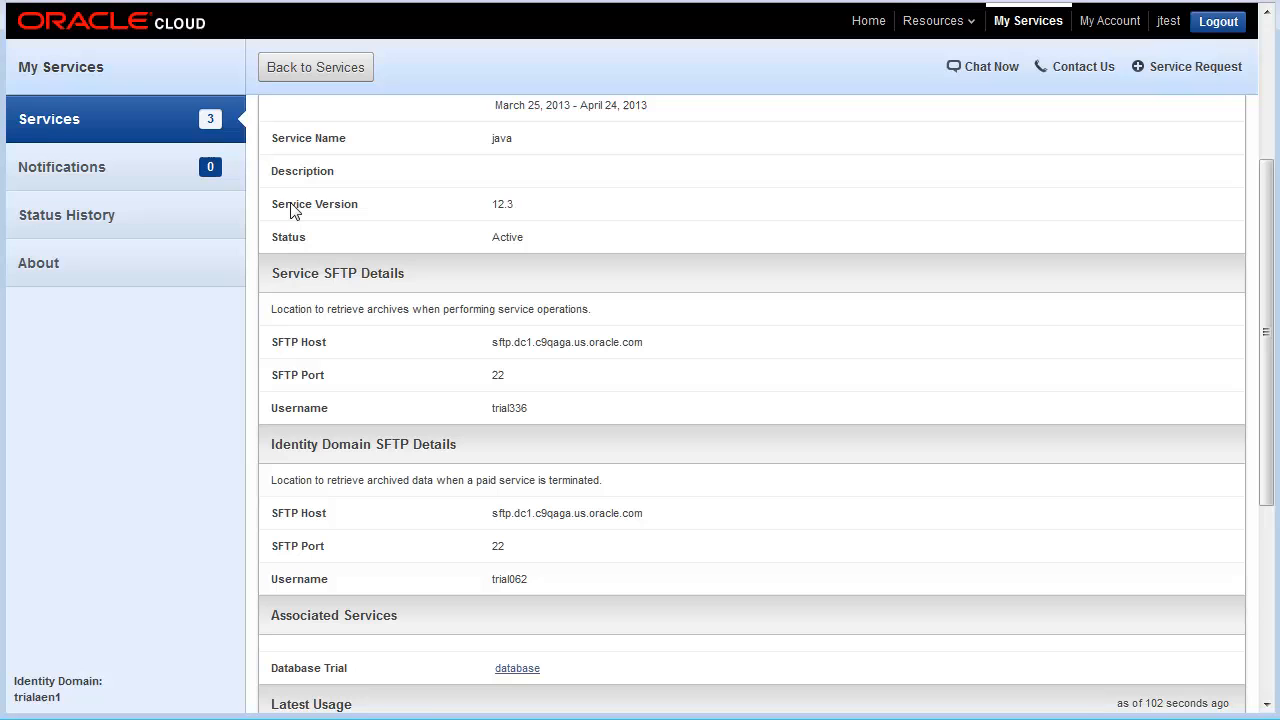
left_click(316, 68)
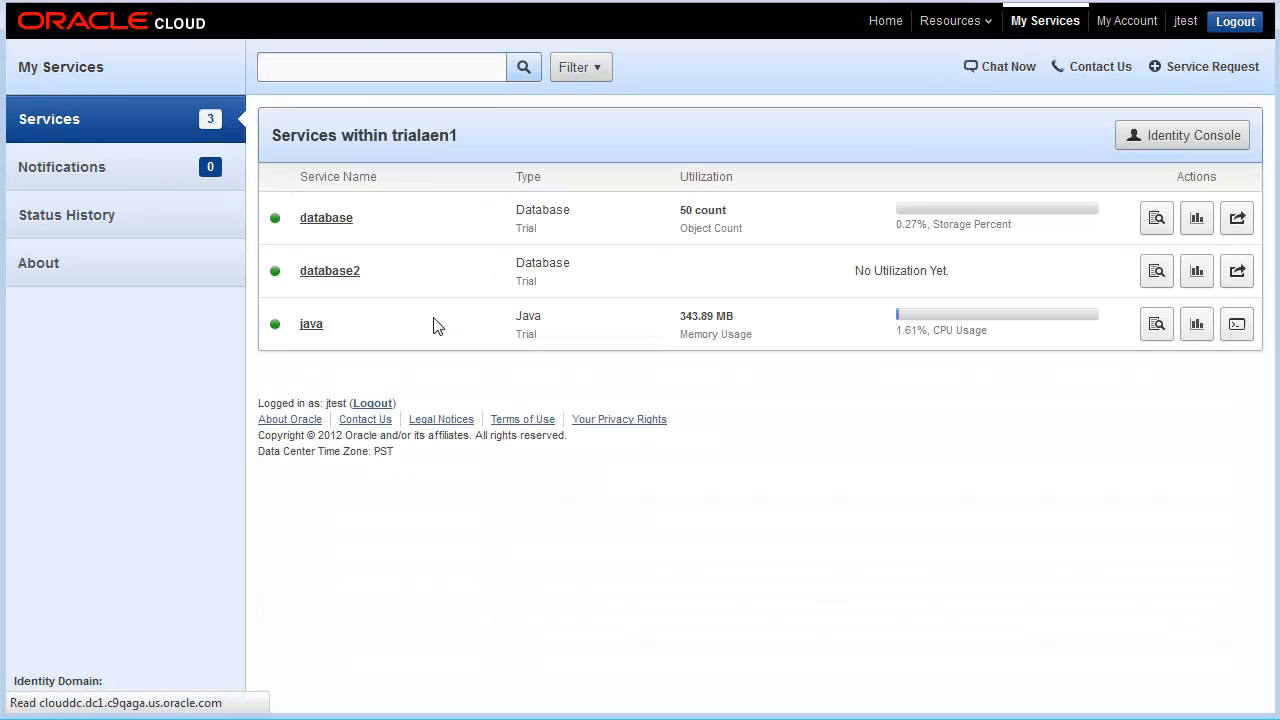
mouse_move(326, 216)
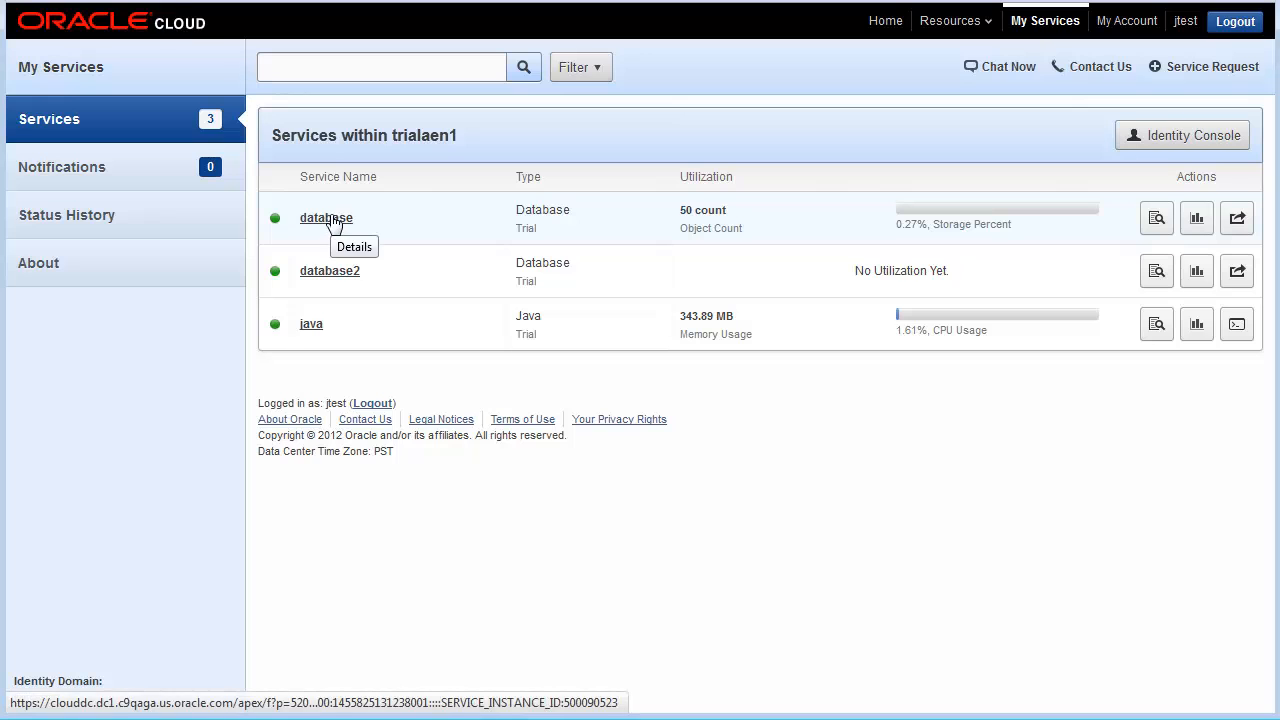
- Recheck the database-trialaen1 SFTP usernames trial011 and trial062
left_click(326, 218)
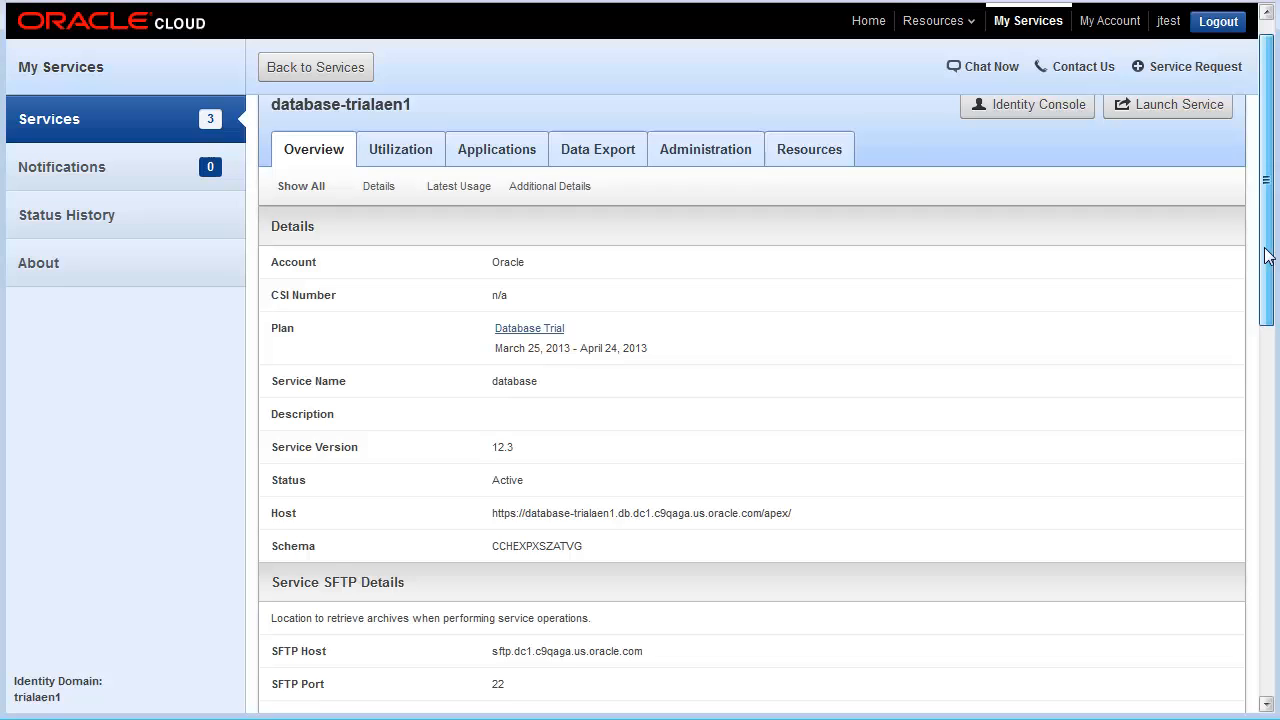
scroll("down", 3)
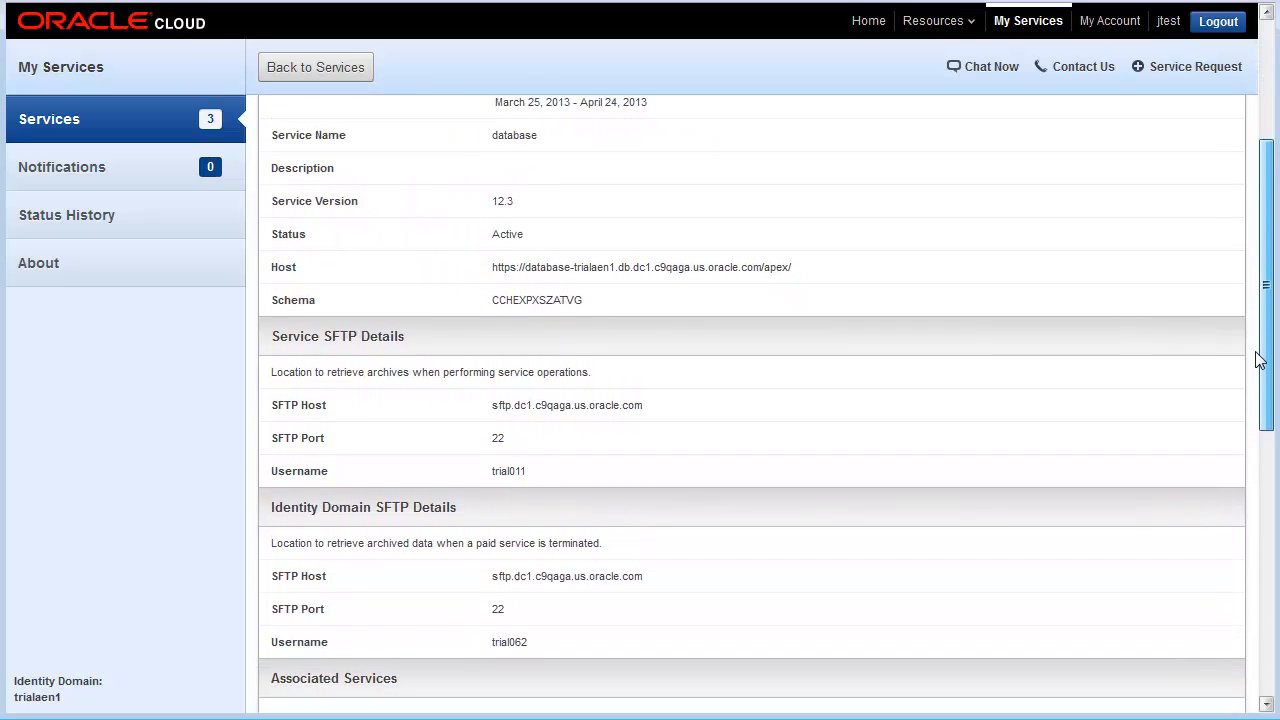
scroll("down", 3)
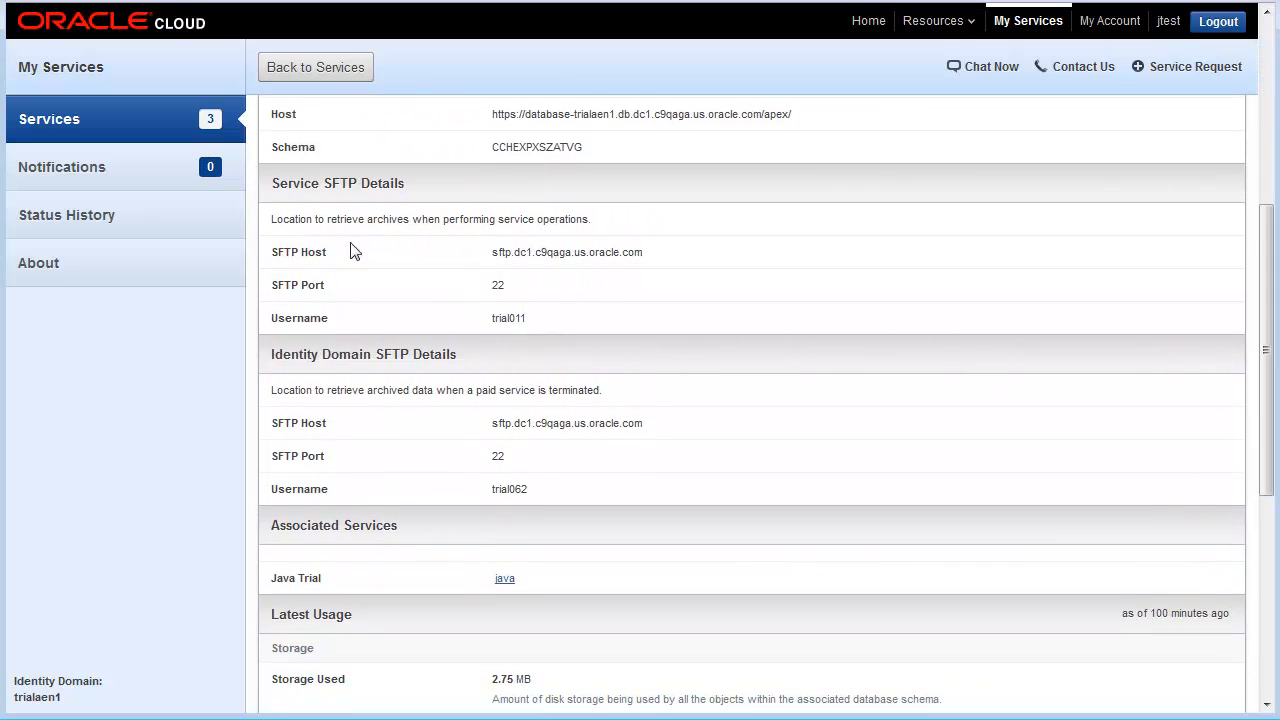
mouse_move(308, 200)
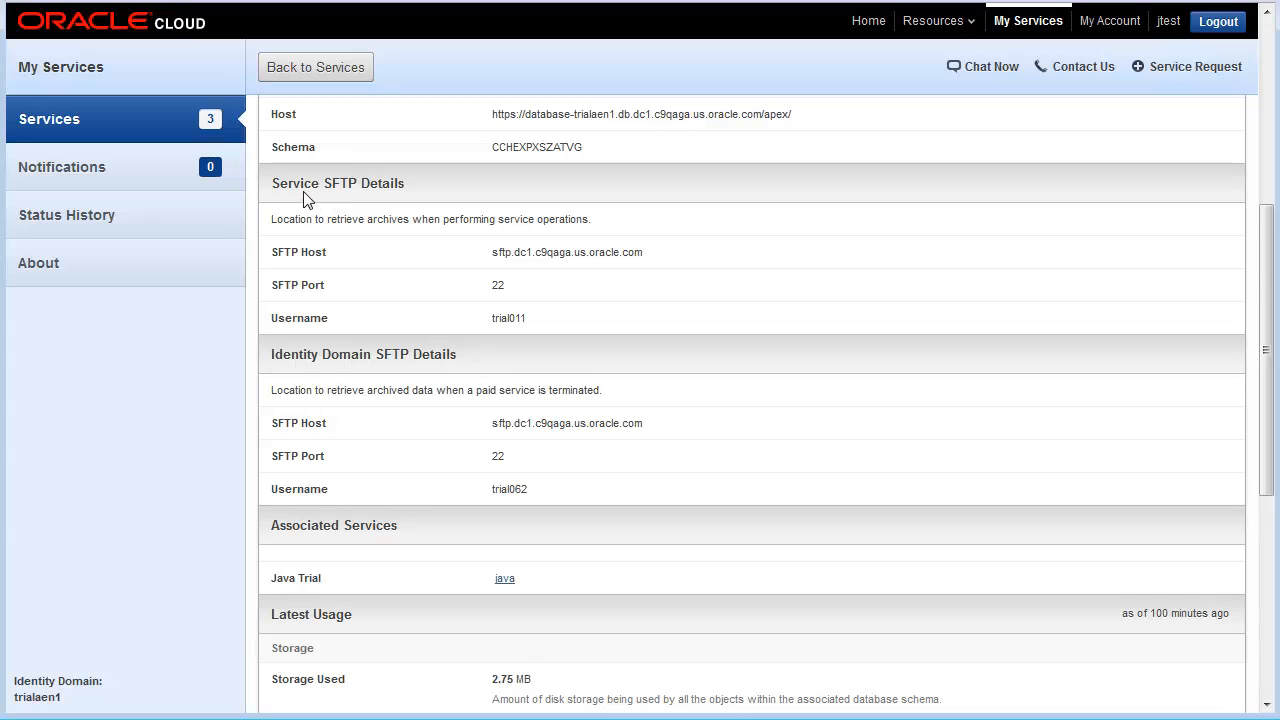
mouse_move(444, 320)
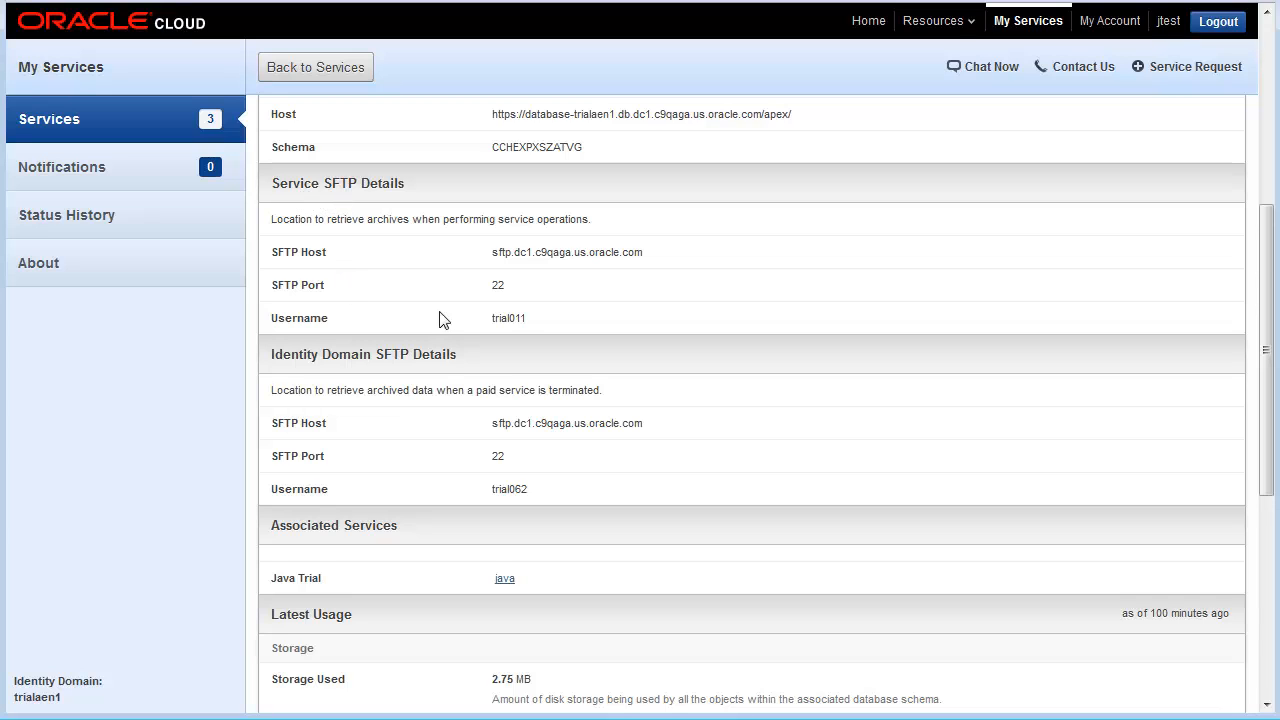
mouse_move(380, 248)
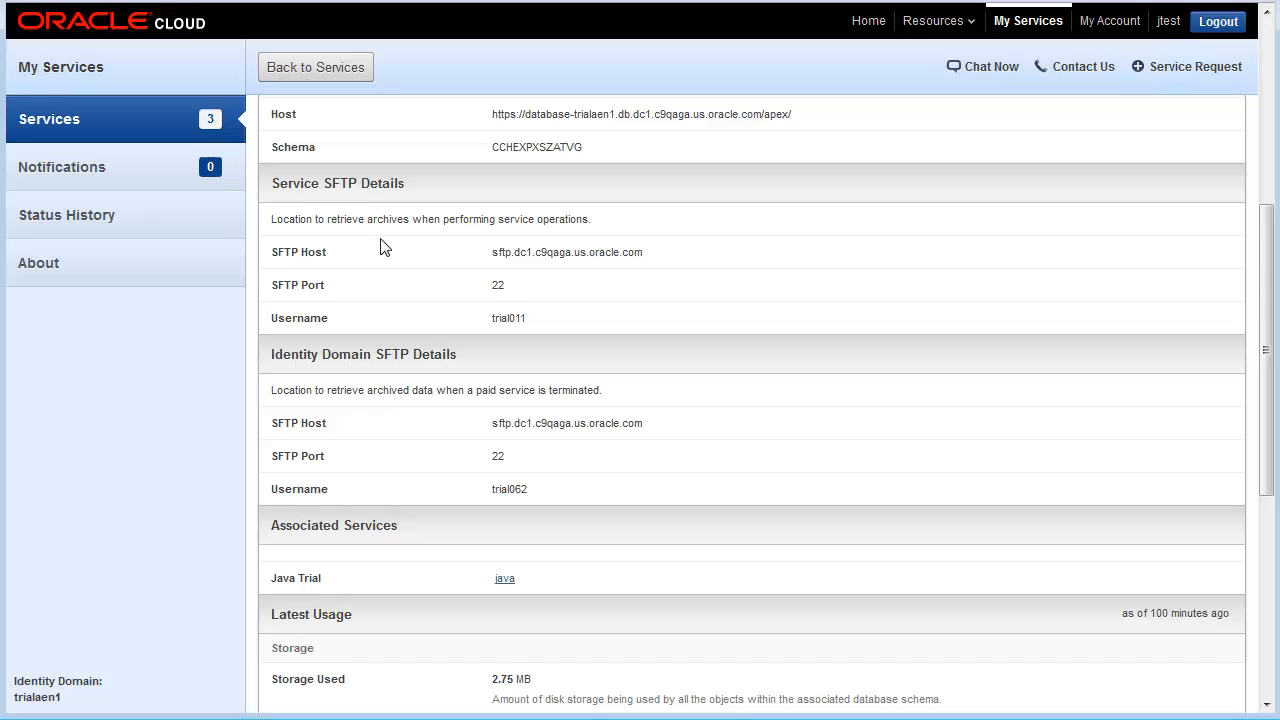
mouse_move(516, 322)
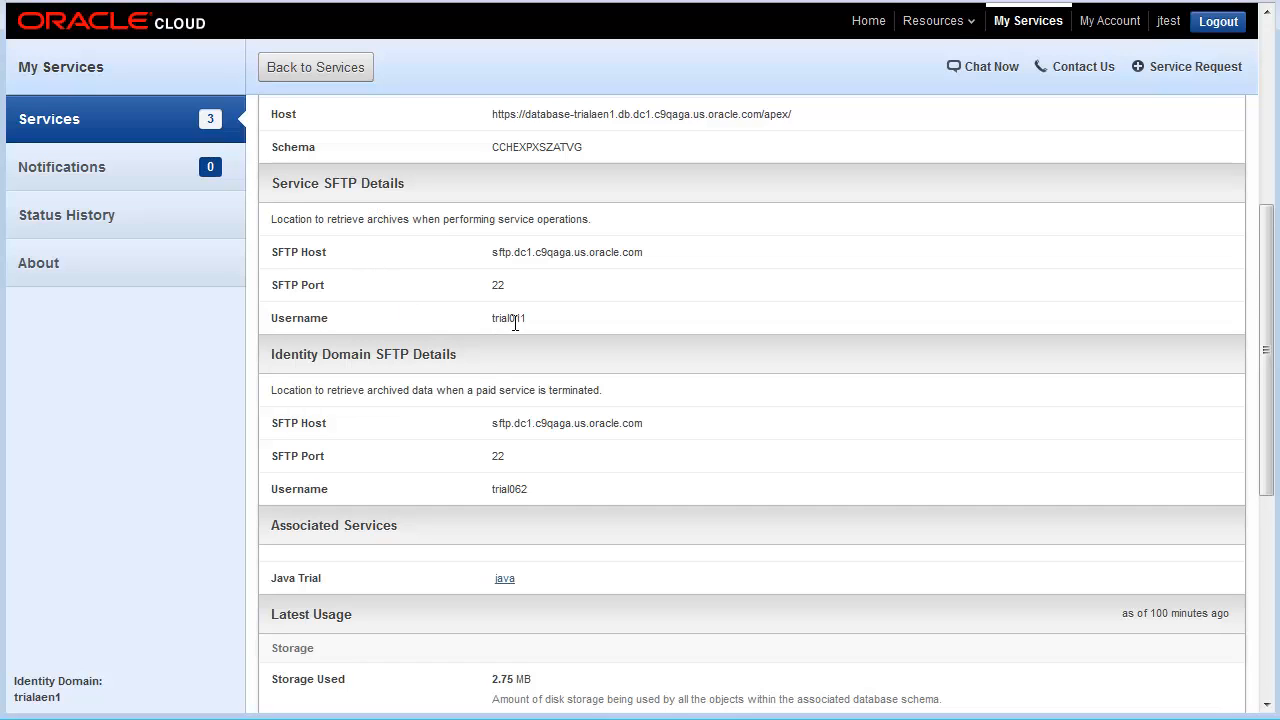
mouse_move(838, 428)
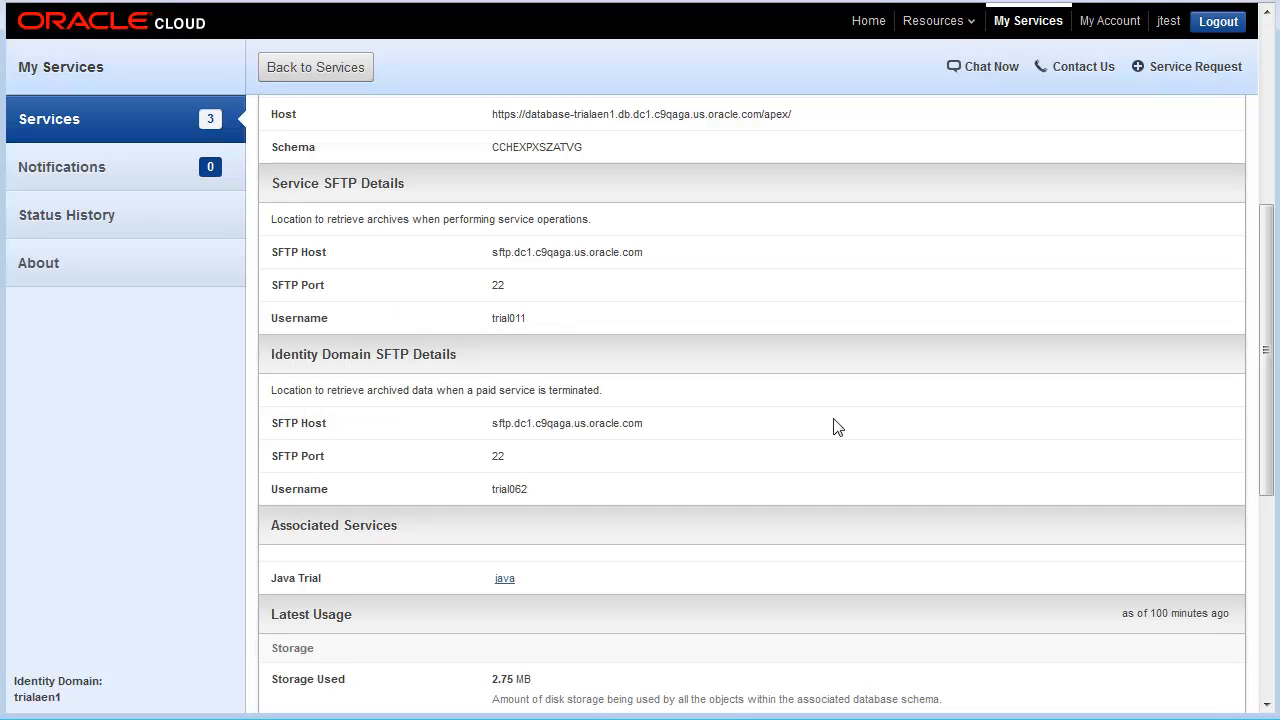
scroll("up", 3)
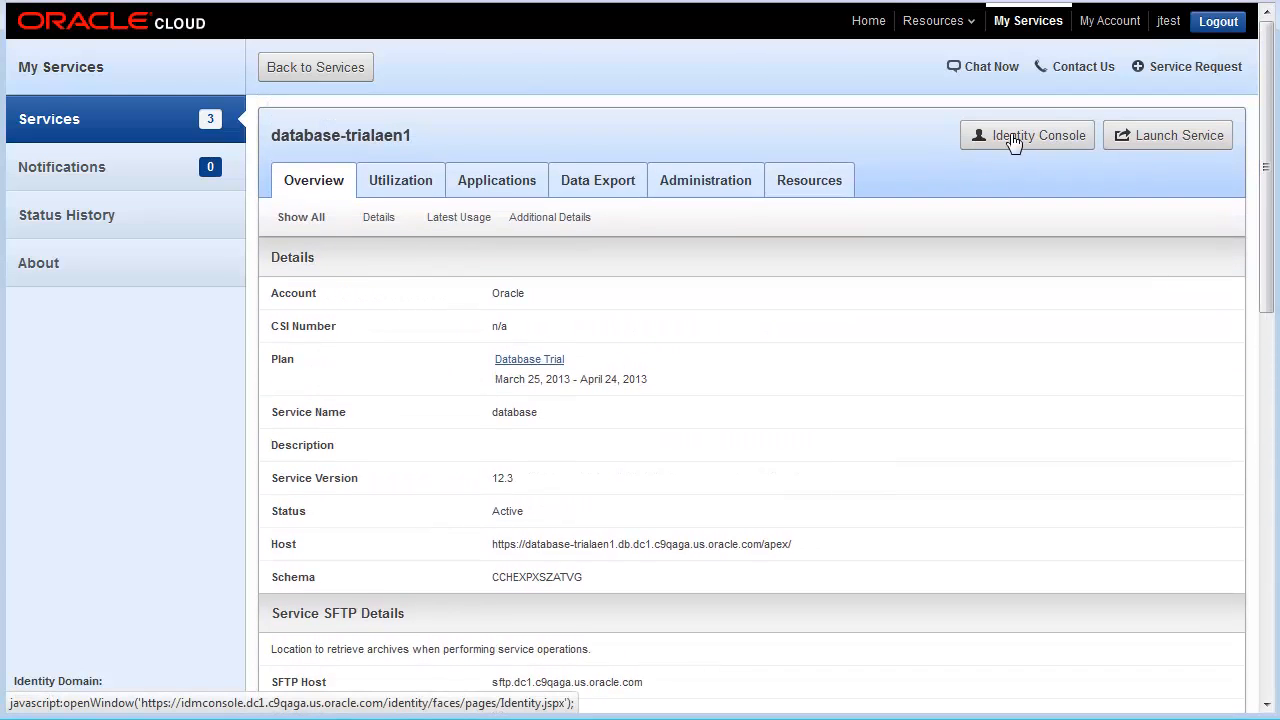
- Launch the Identity Console and go to Manage Users
left_click(1026, 136)
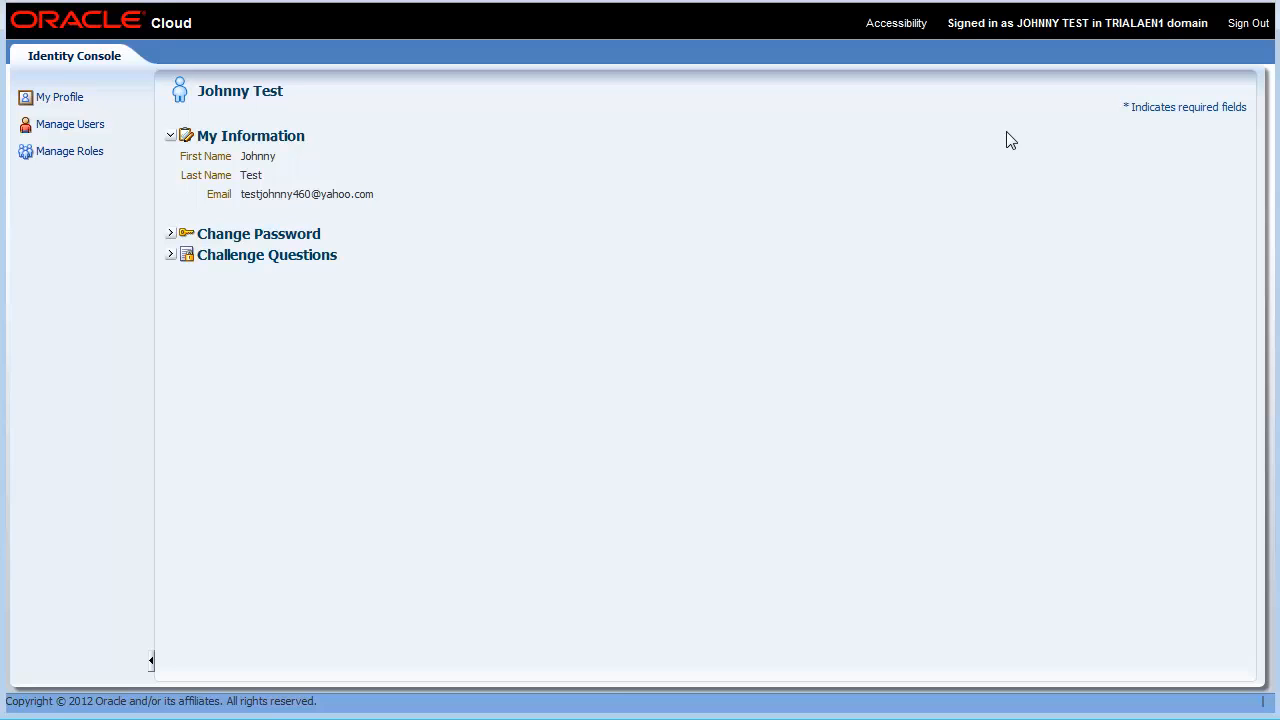
left_click(70, 124)
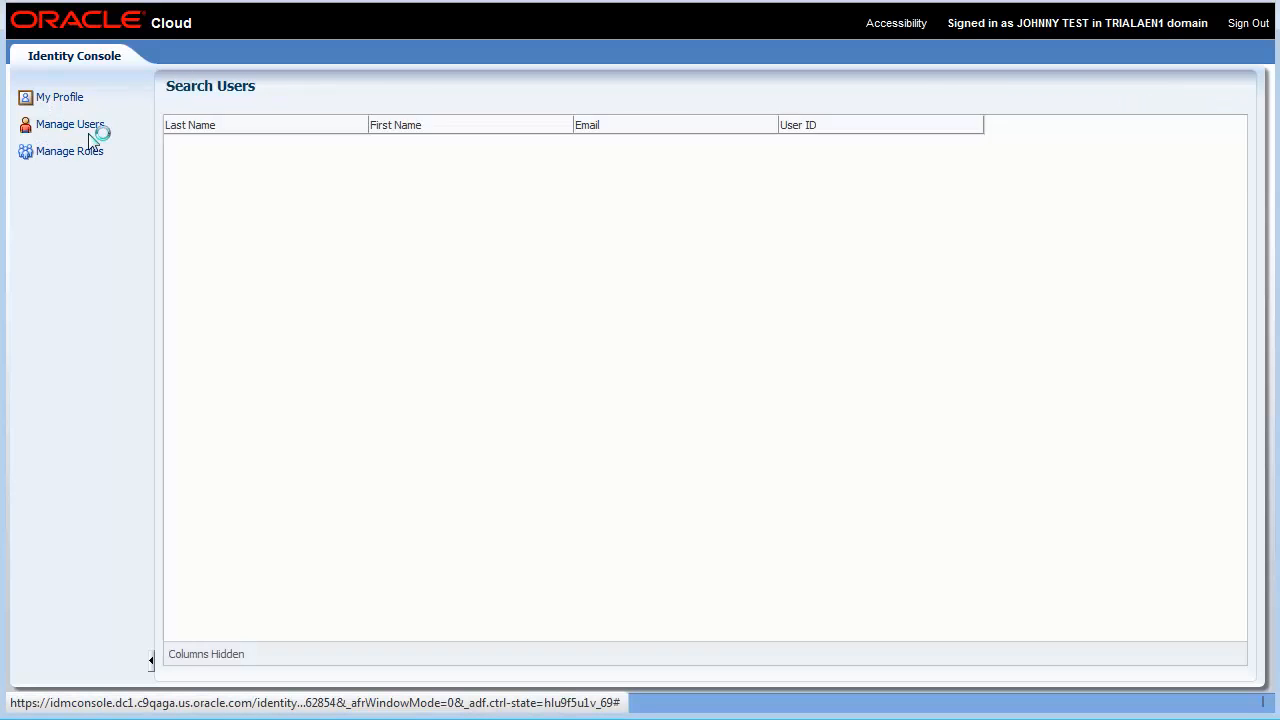
left_click(70, 124)
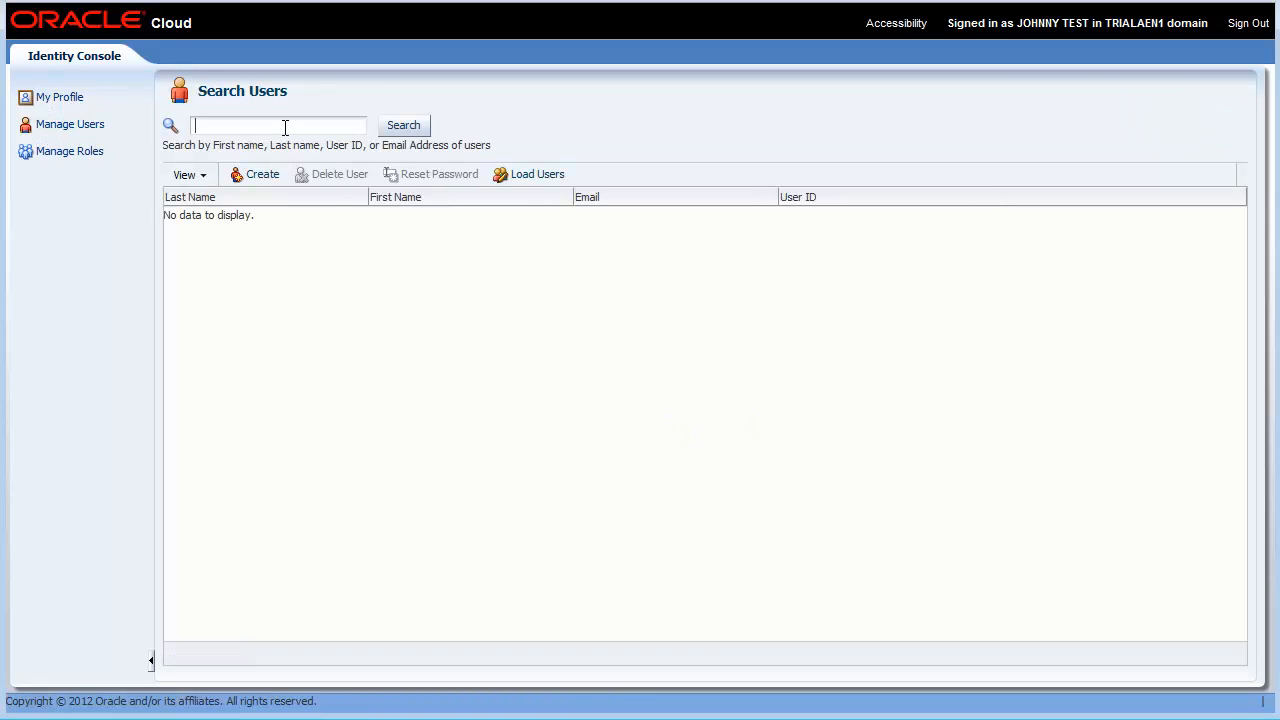
- Search users for 'sftp', listing trial336, trial062, trial011 and trial001
type("sftp")
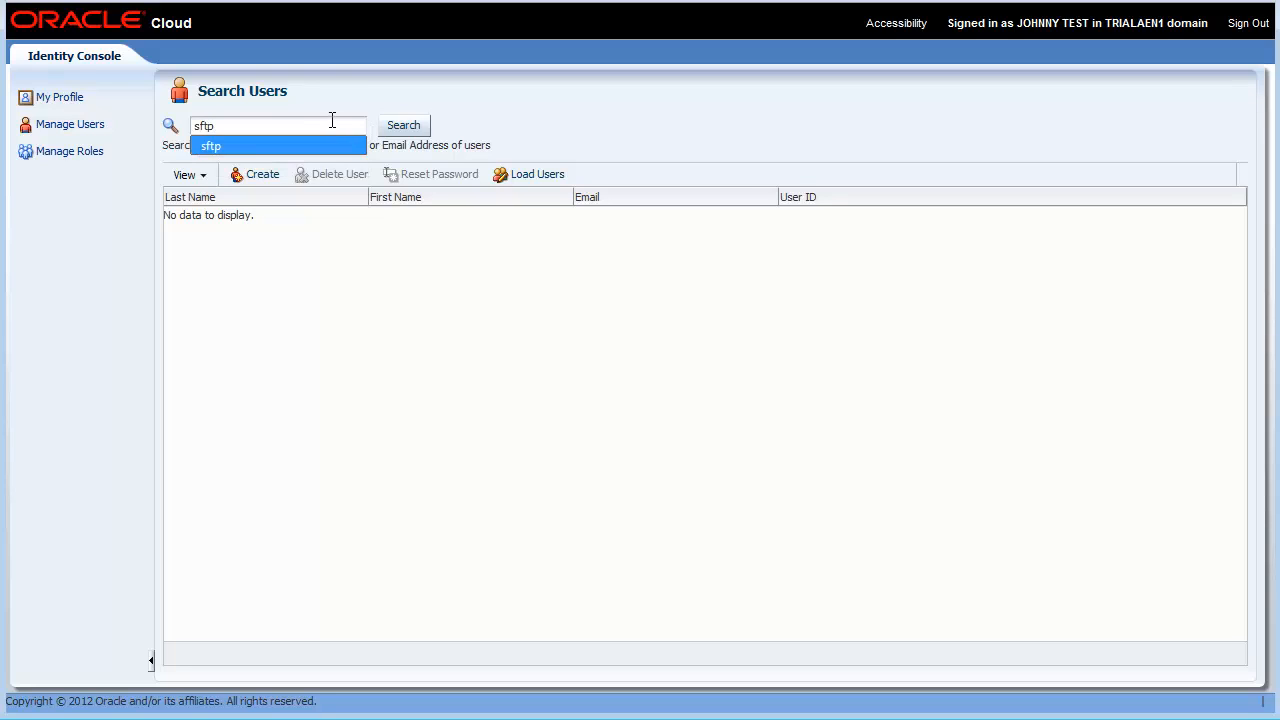
left_click(404, 124)
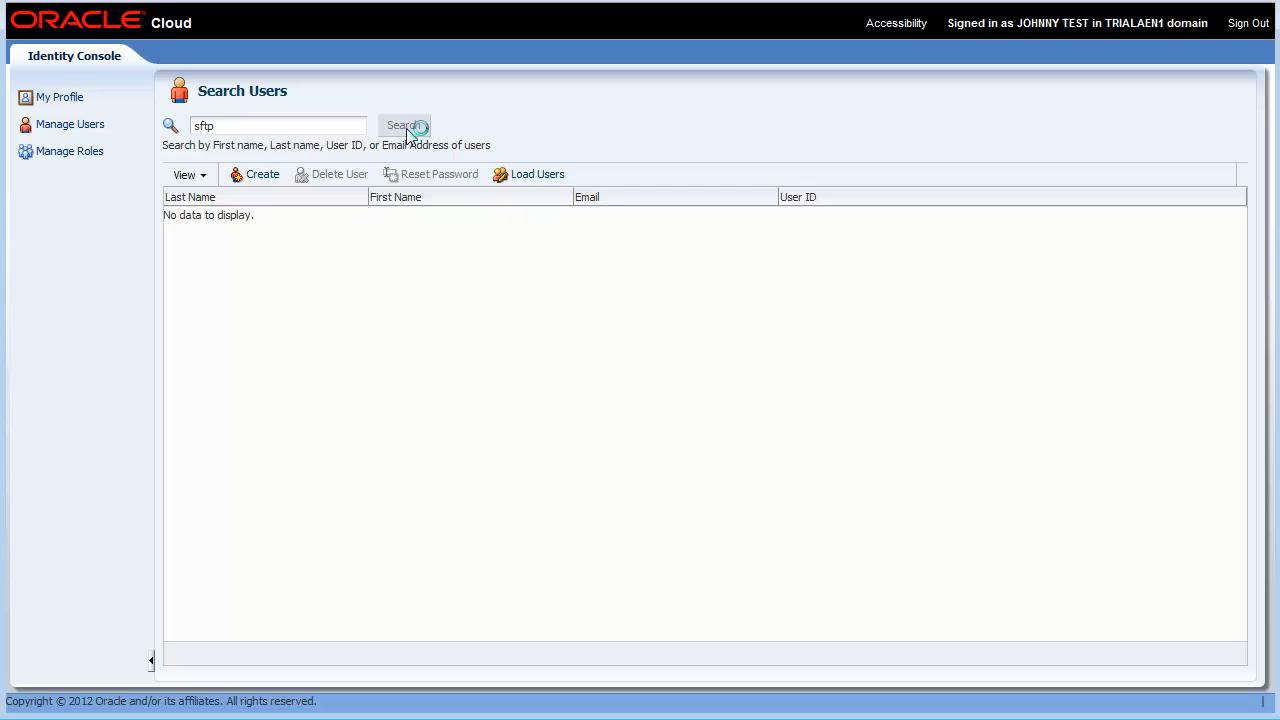
left_click(404, 124)
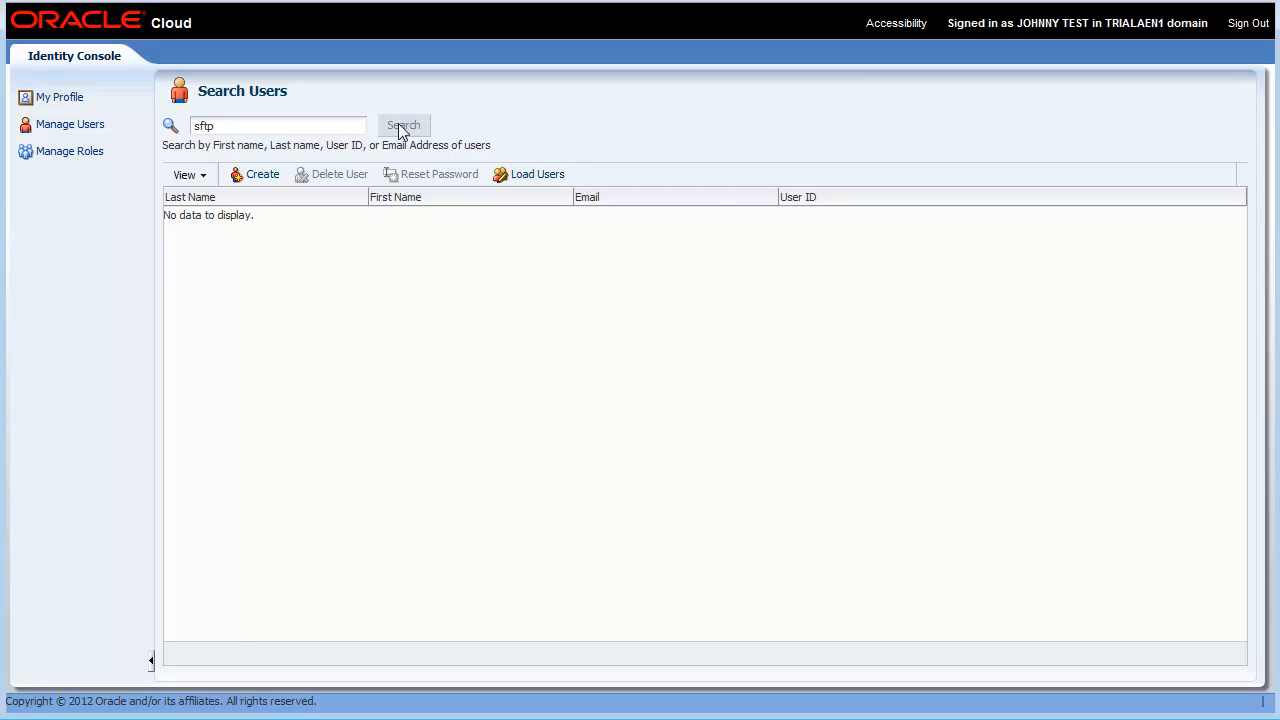
left_click(404, 124)
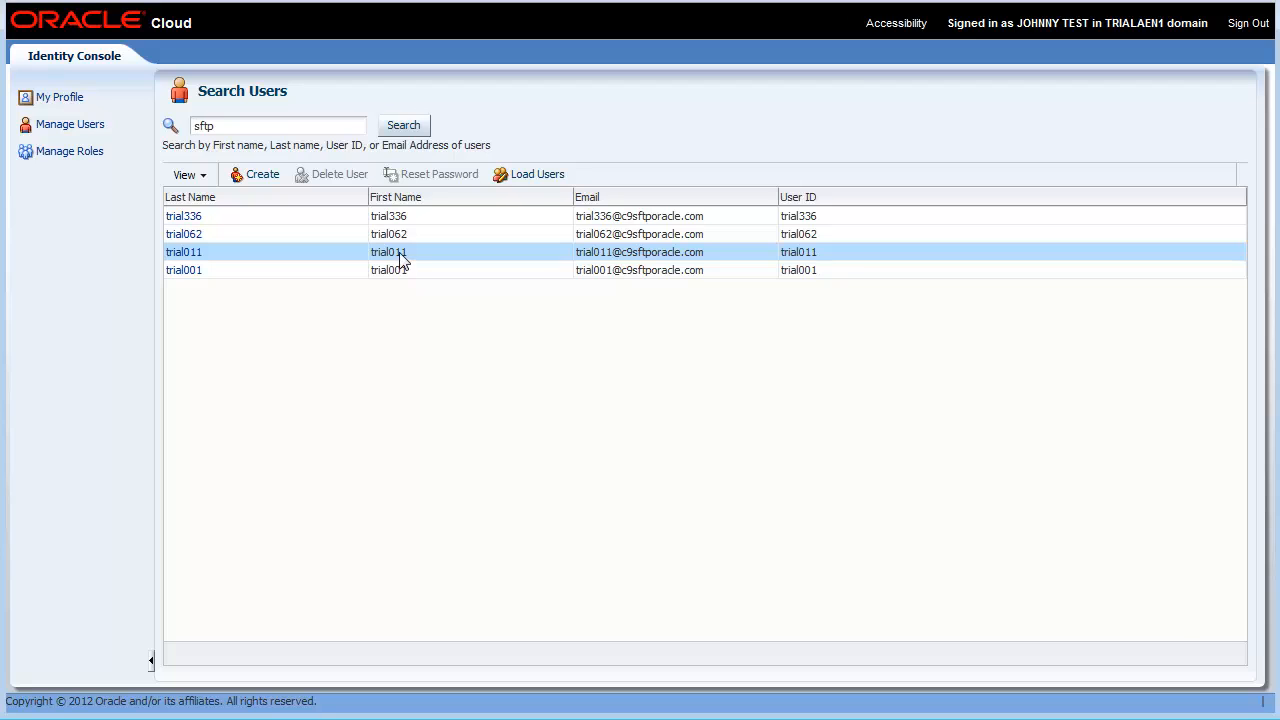
left_click(184, 234)
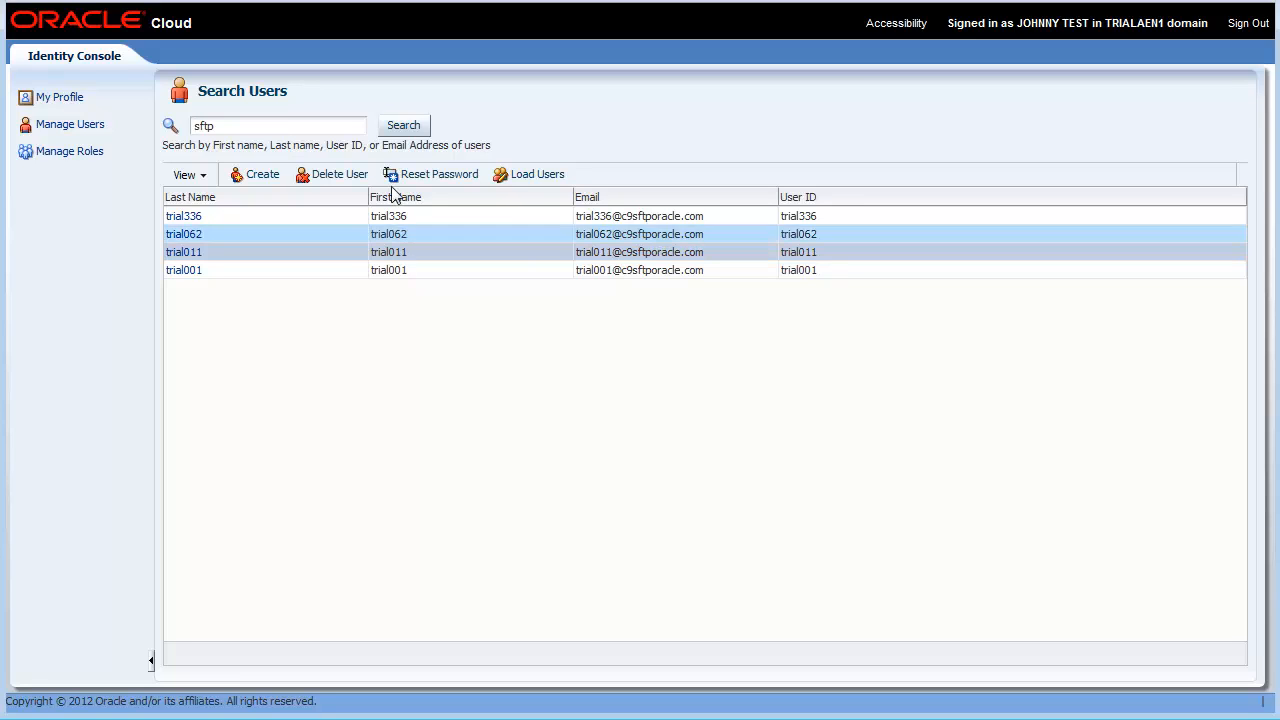
left_click(438, 174)
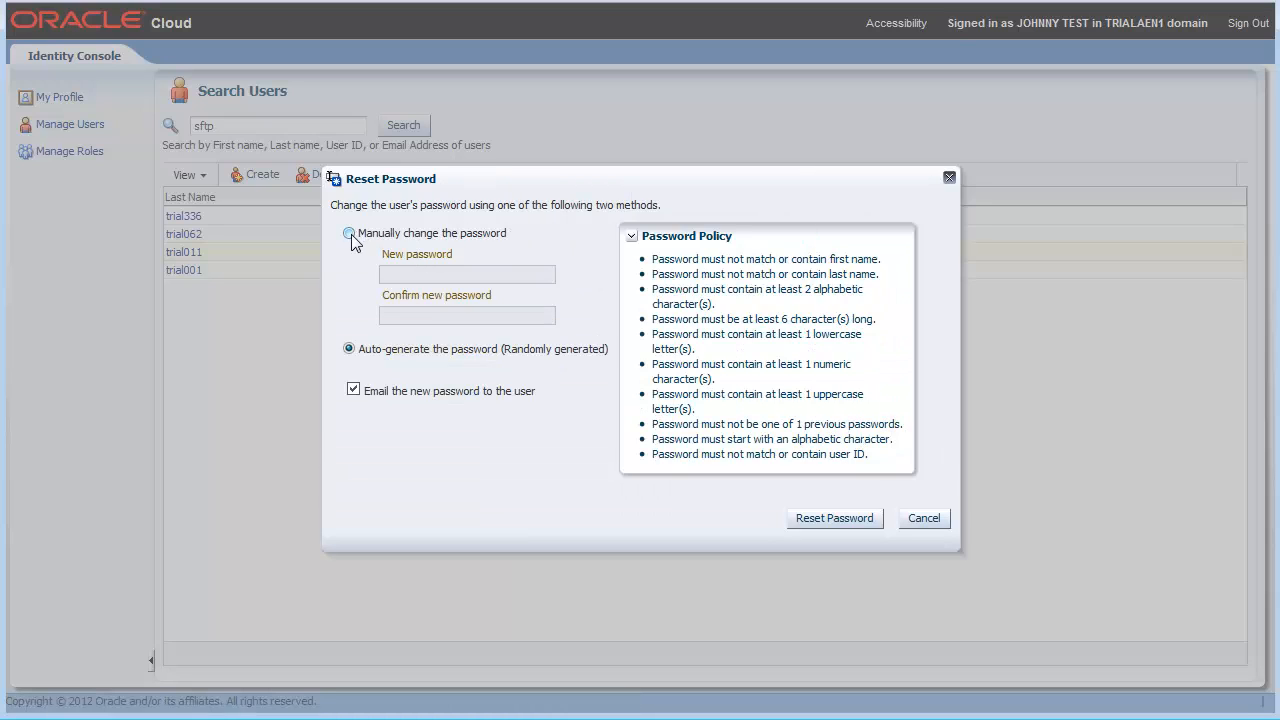
left_click(348, 232)
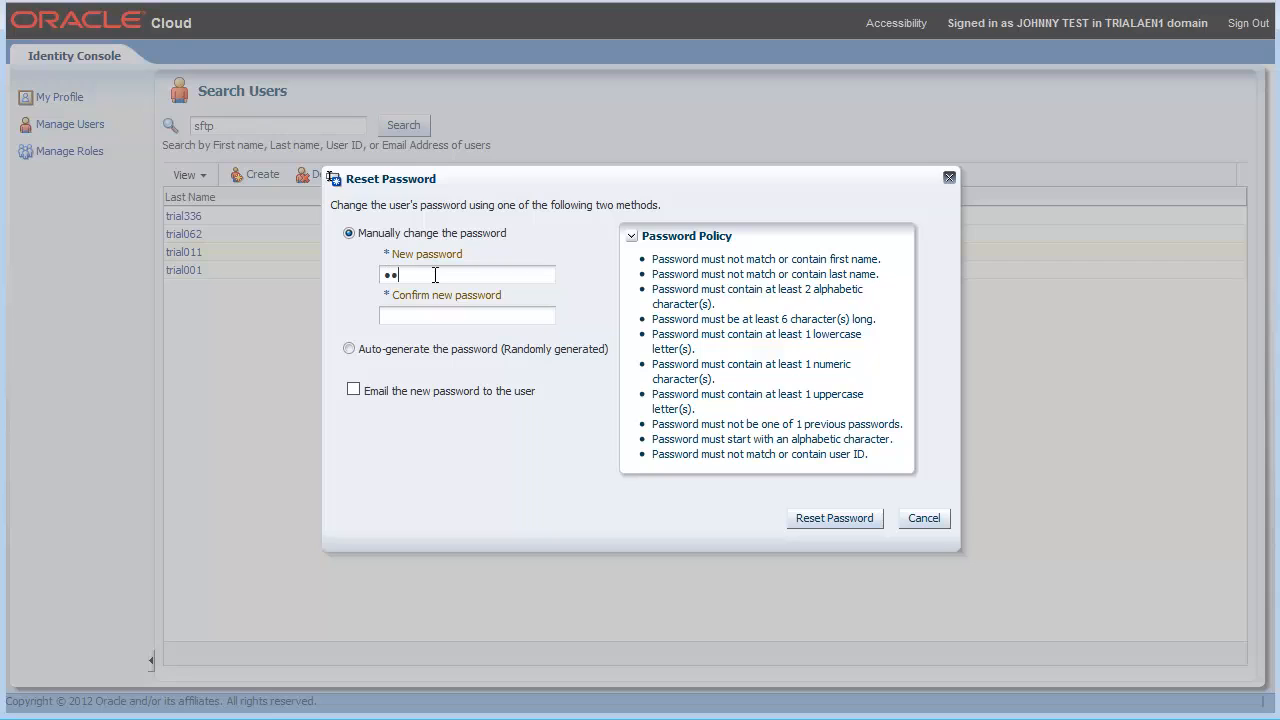
type("password")
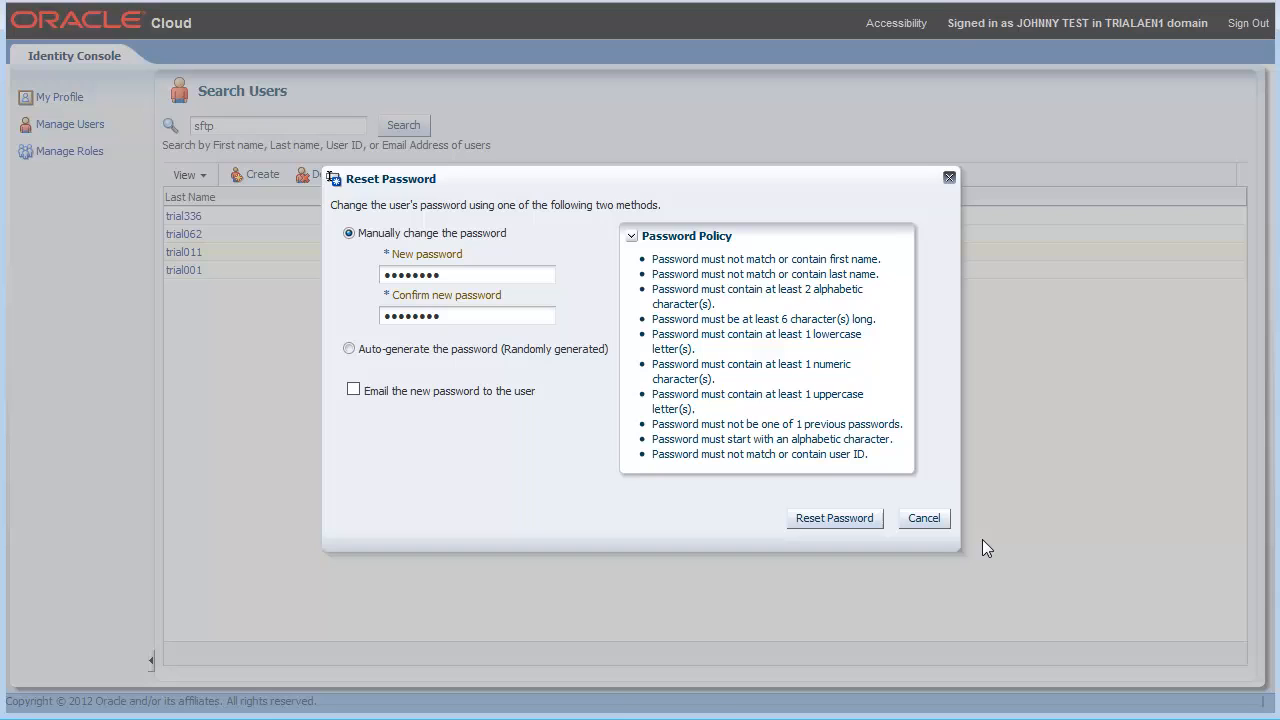
left_click(834, 518)
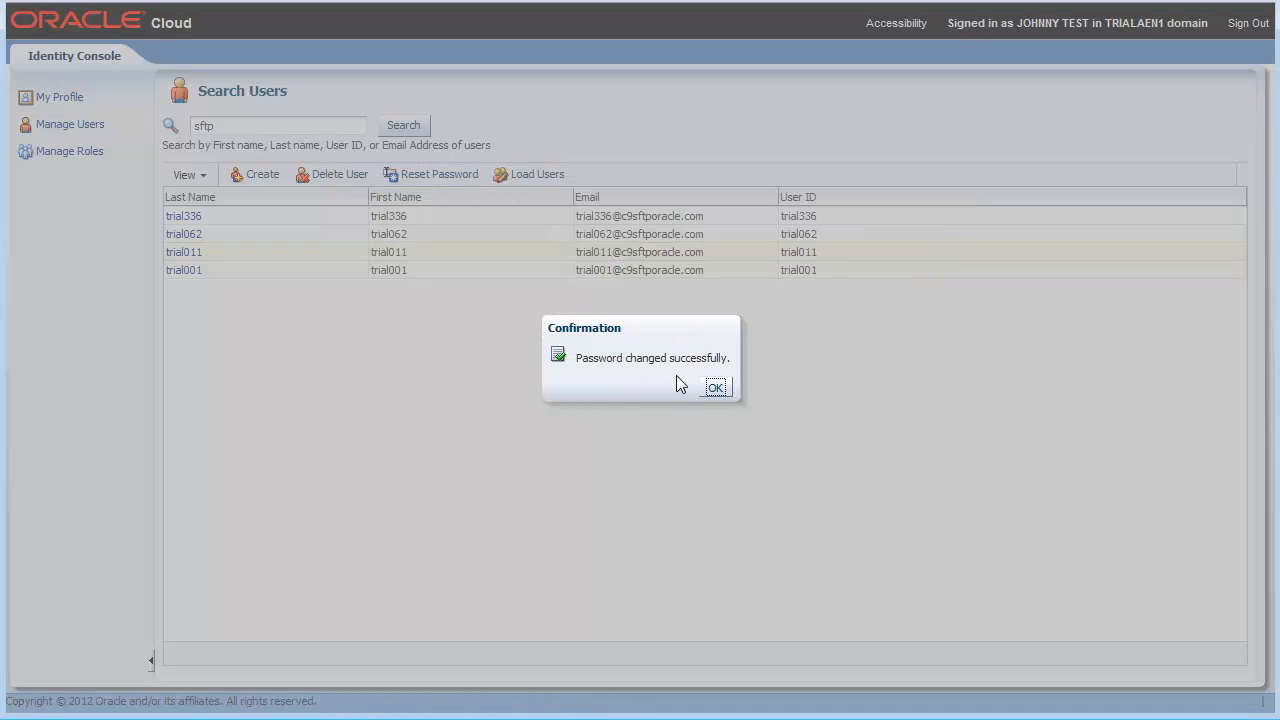
left_click(716, 388)
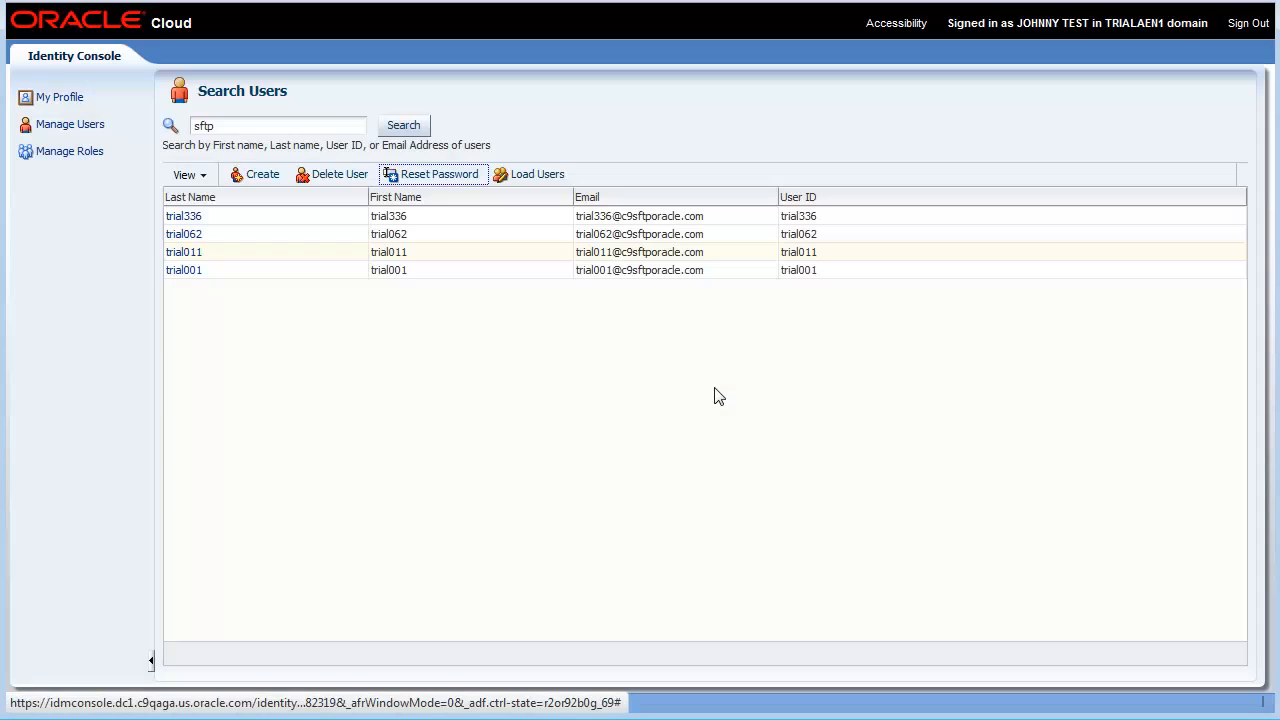
mouse_move(112, 150)
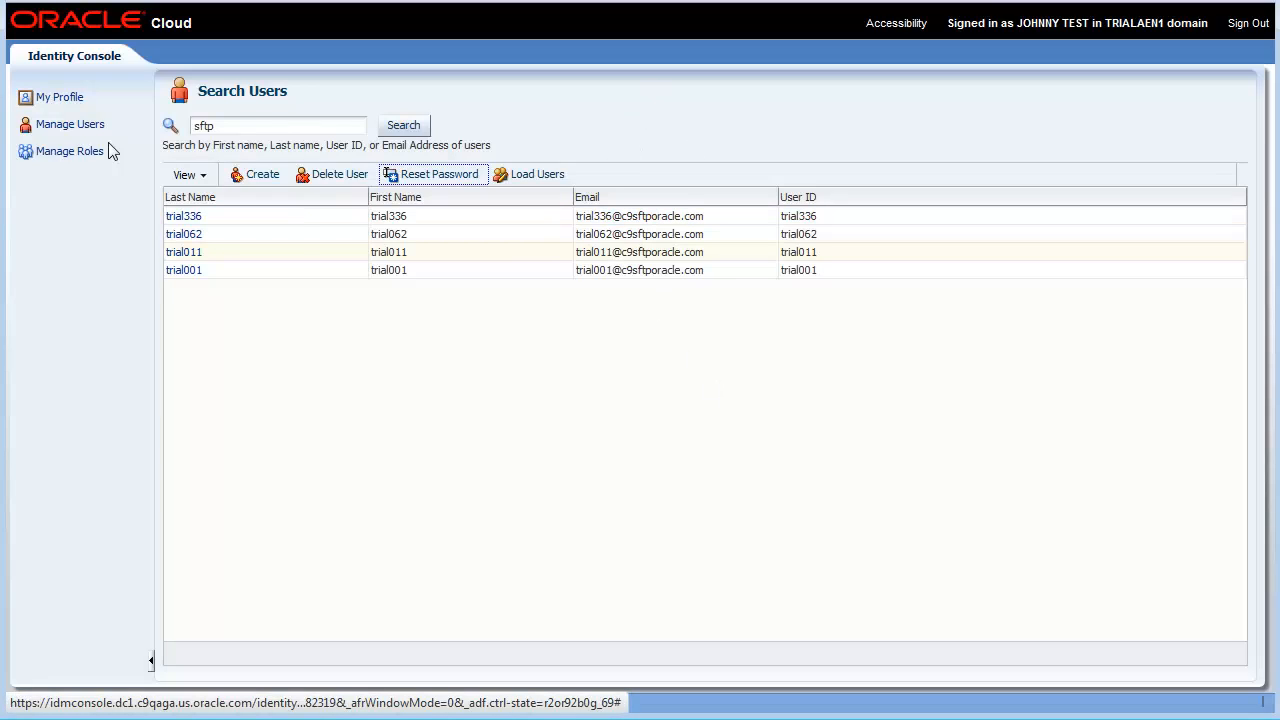